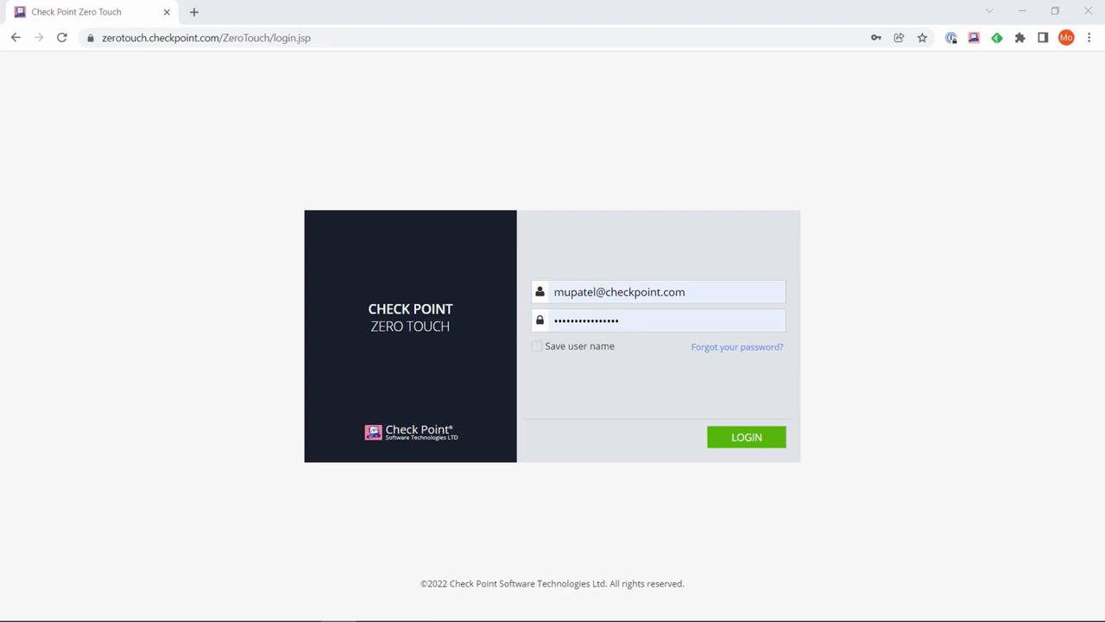
# Log in to the Zero Touch portal with the entered email and password.
pyautogui.click(746, 437)
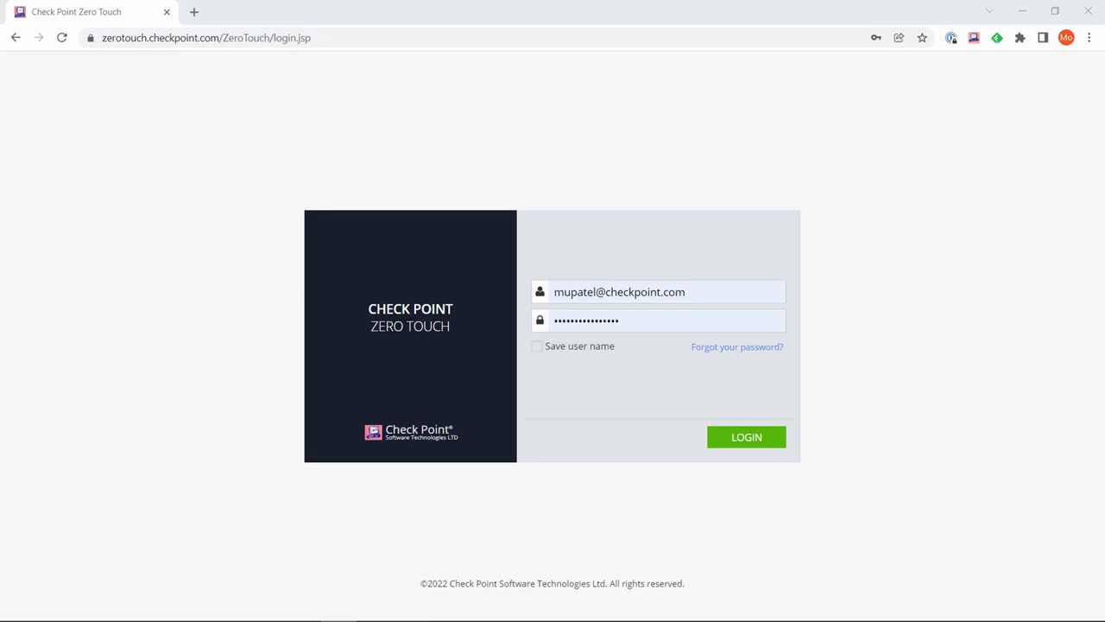
pyautogui.click(746, 436)
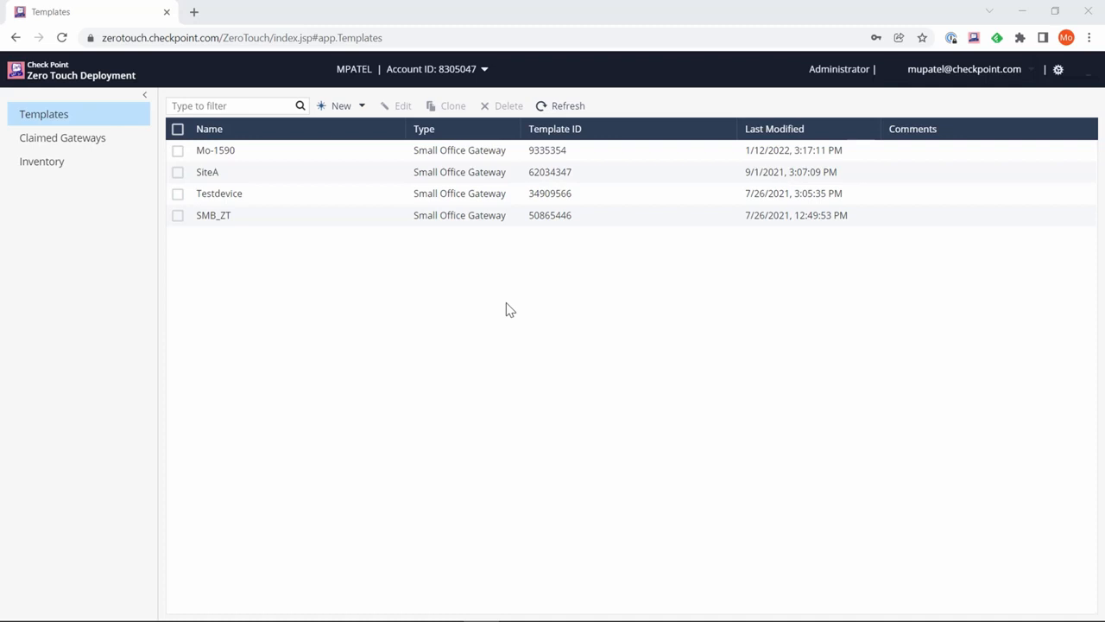
pyautogui.moveTo(469, 252)
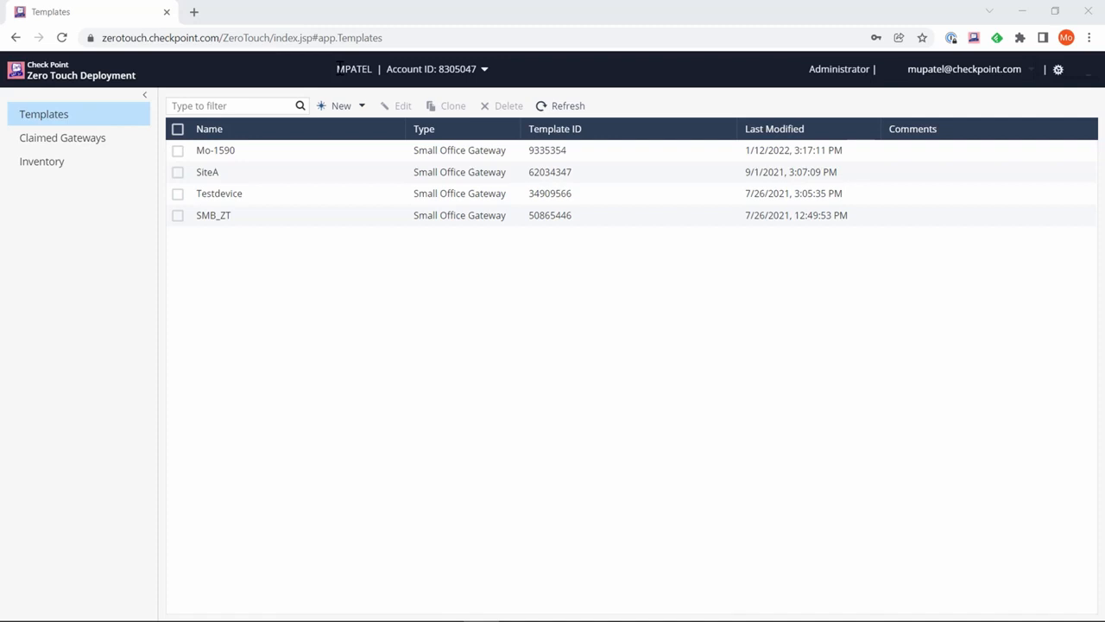
pyautogui.moveTo(495, 76)
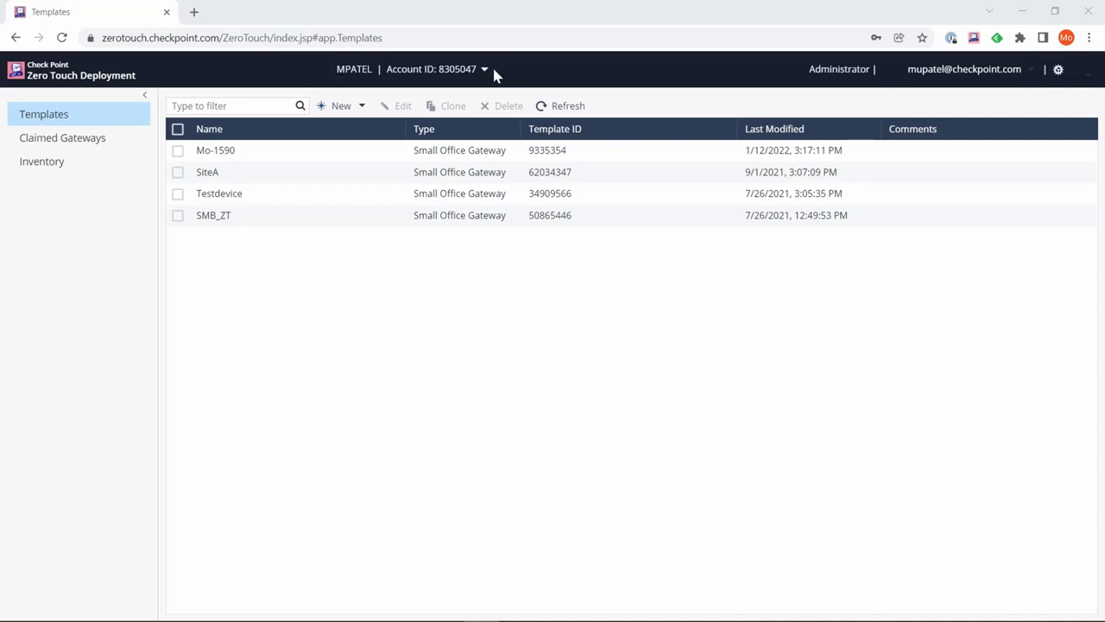
pyautogui.moveTo(485, 73)
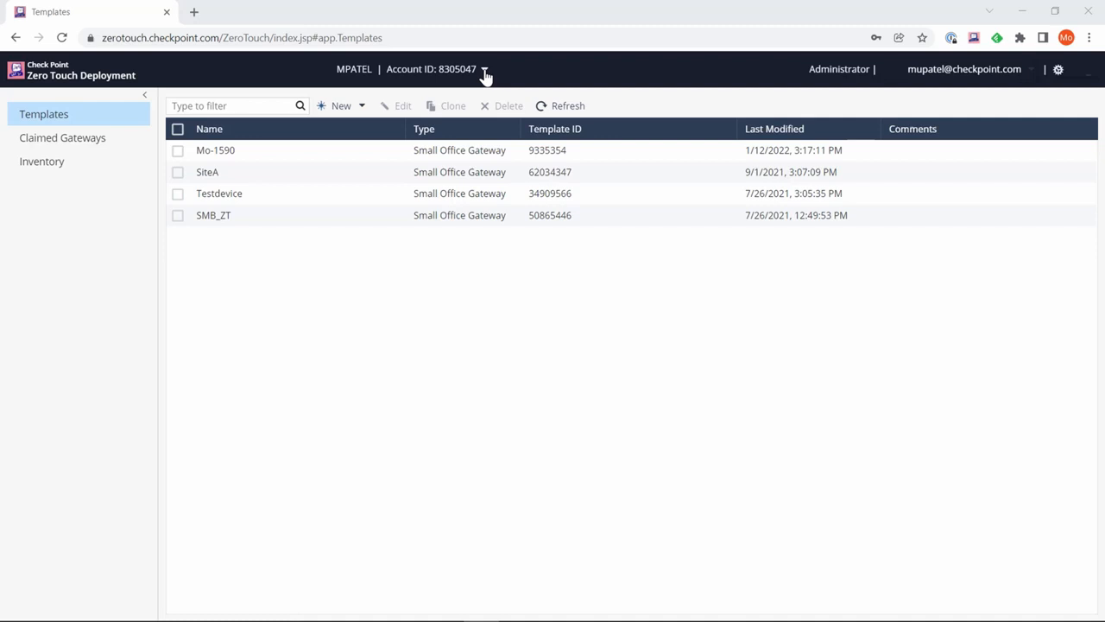
pyautogui.moveTo(515, 77)
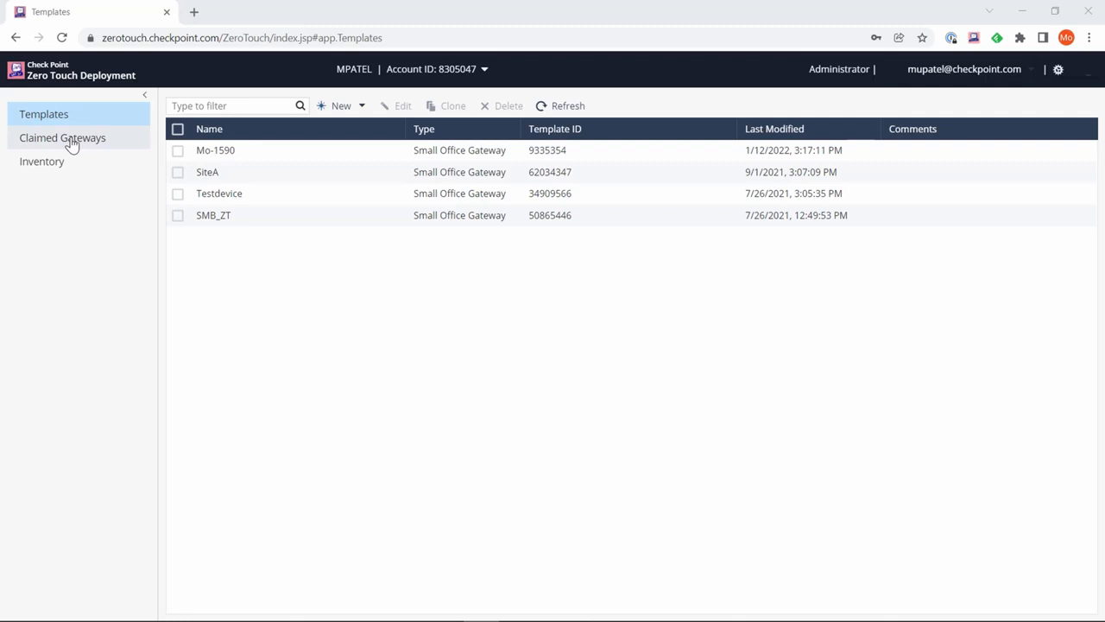
pyautogui.moveTo(356, 91)
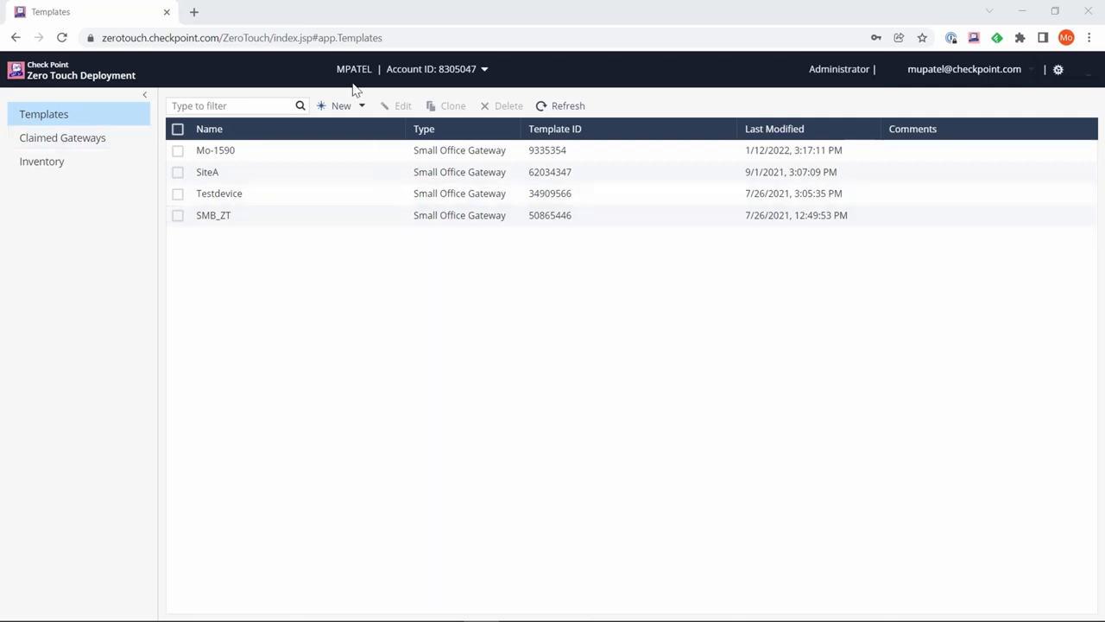
# Show the New template types: Small Office Gateway or Gaia Gateway.
pyautogui.click(341, 105)
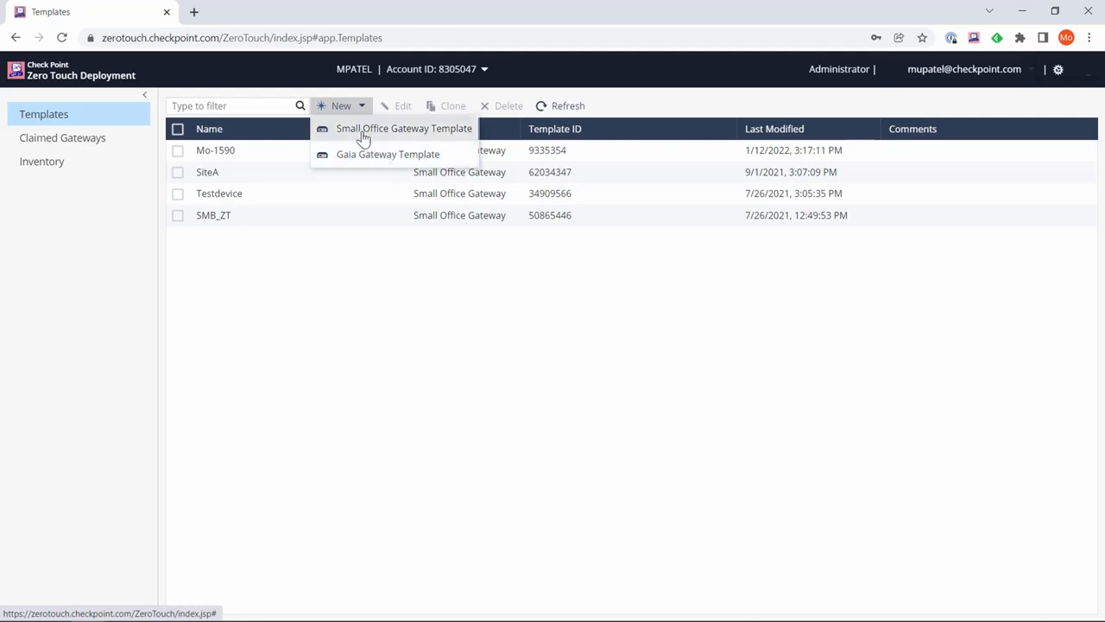
# Create a Small Office Gateway template 'Homeoffice' commented 'My home office gateway'.
pyautogui.click(405, 128)
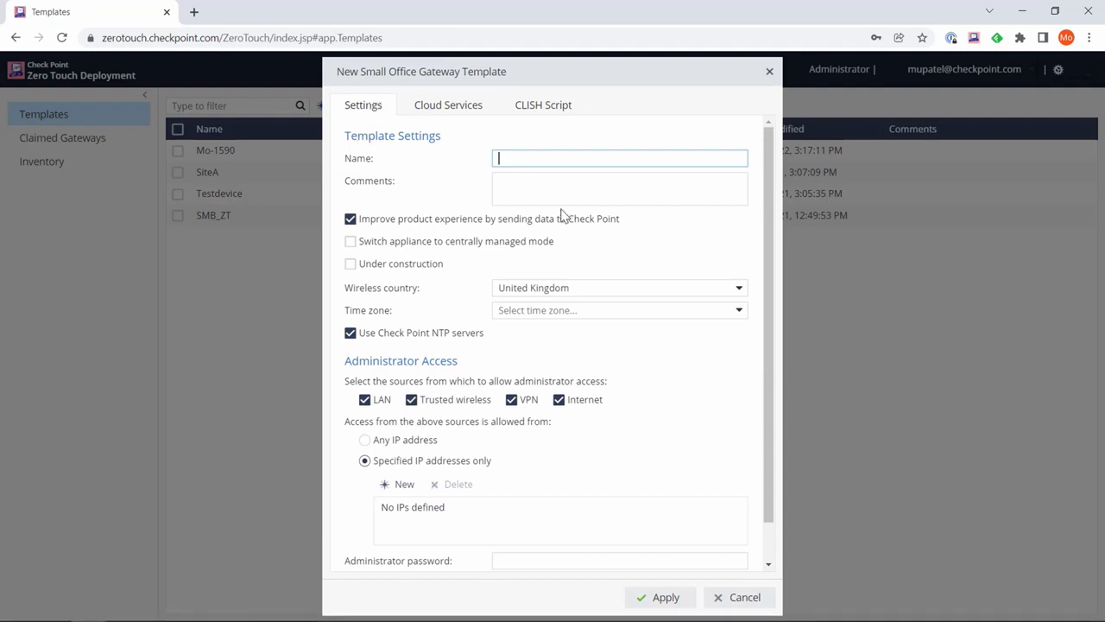
pyautogui.moveTo(554, 190)
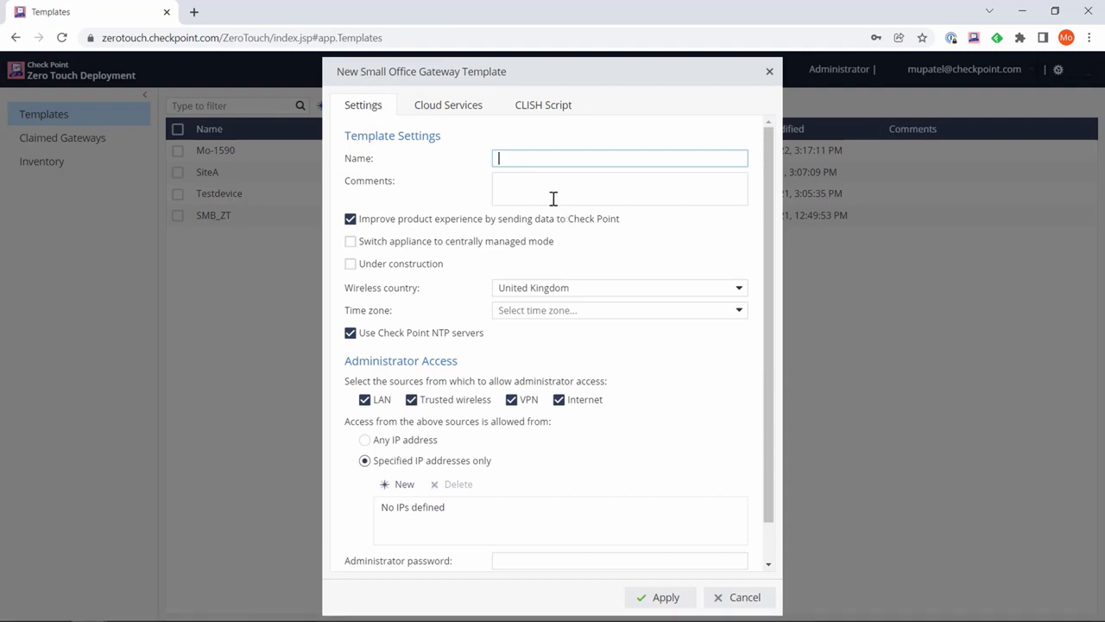
pyautogui.moveTo(548, 202)
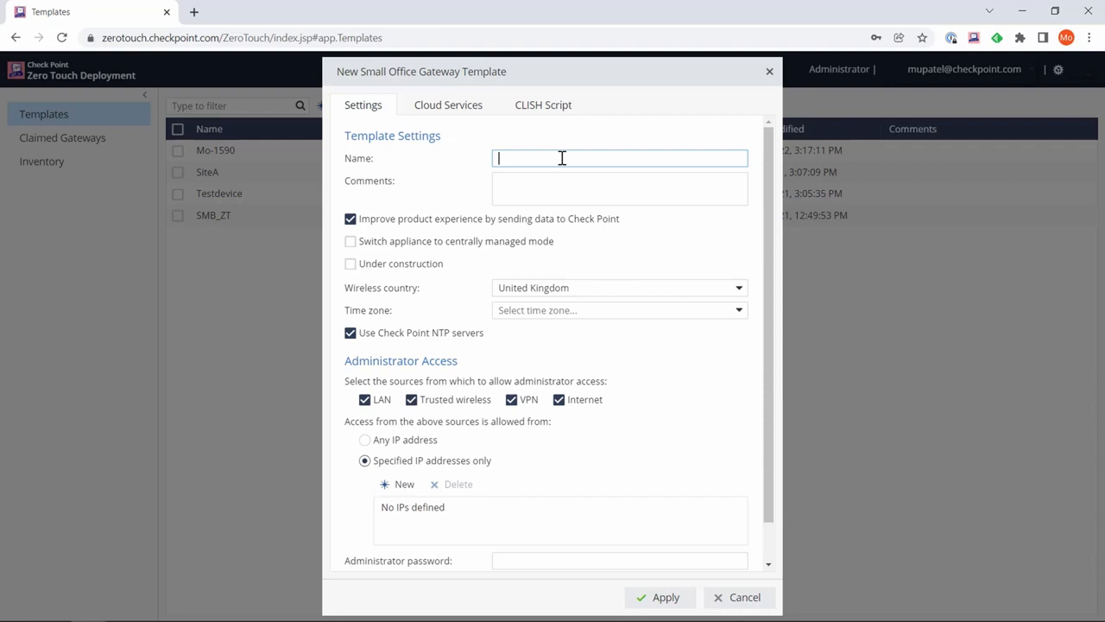
pyautogui.write('Homeof')
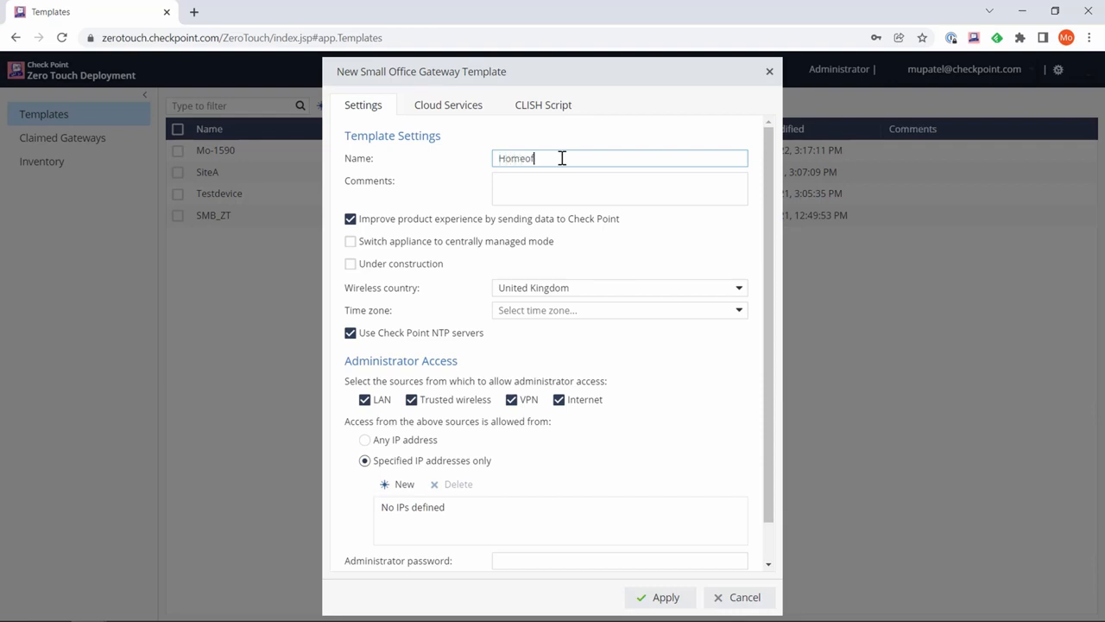
pyautogui.write('My home office gateway')
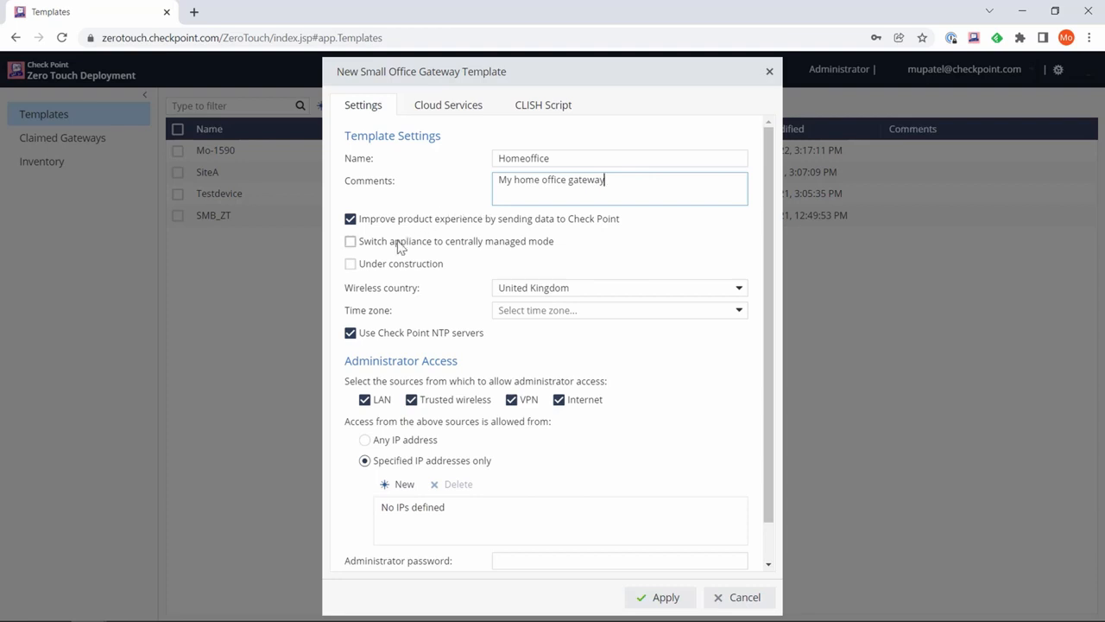
pyautogui.moveTo(526, 272)
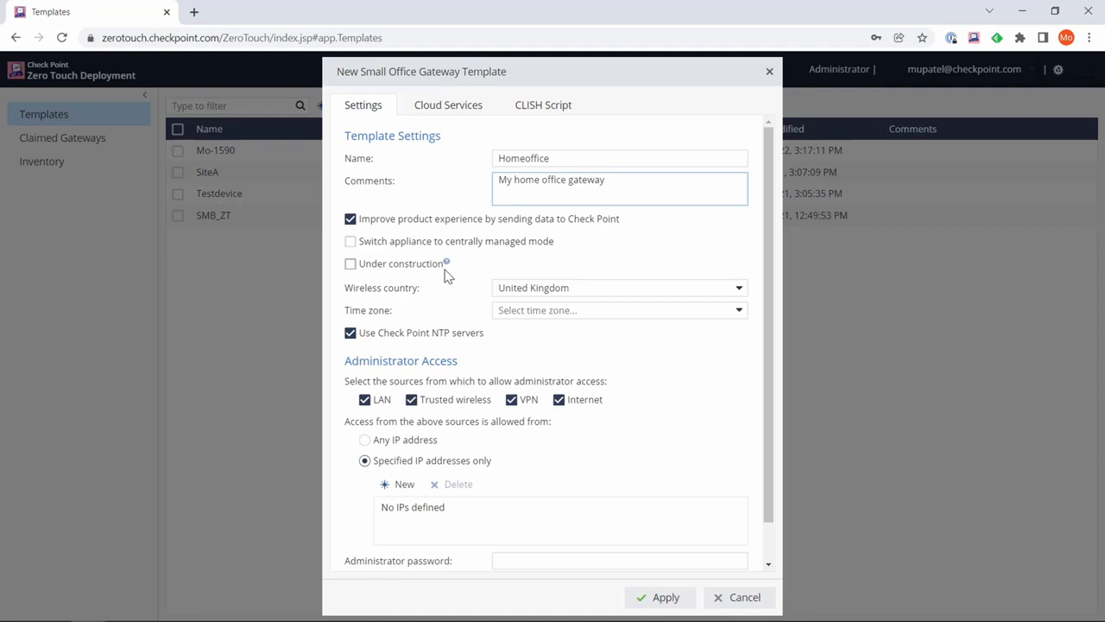
pyautogui.moveTo(436, 320)
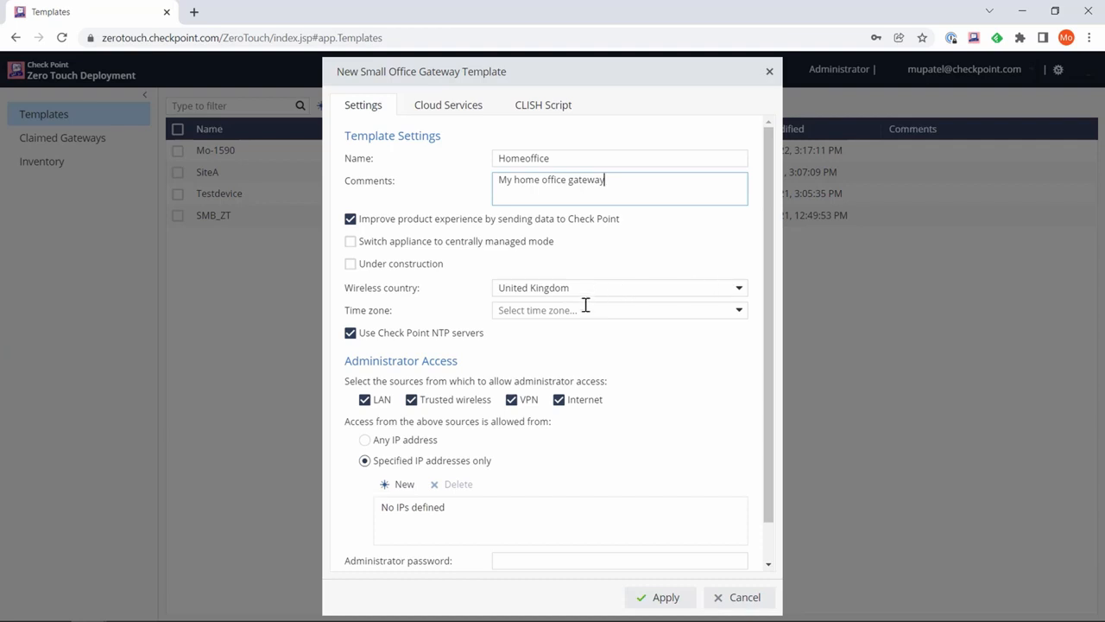
pyautogui.moveTo(737, 323)
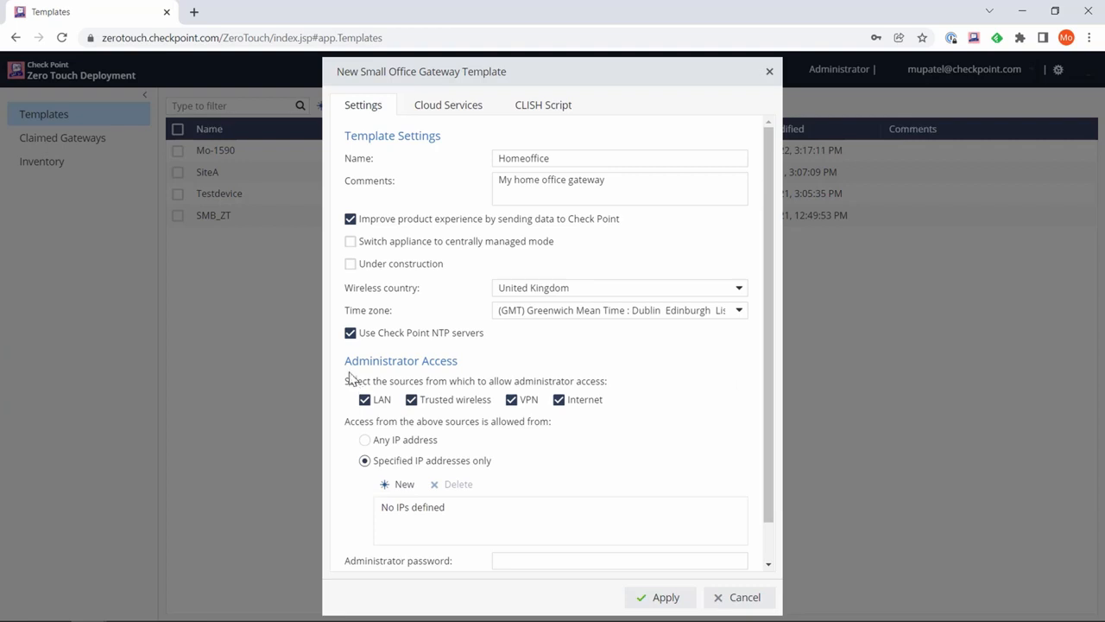
pyautogui.moveTo(351, 362)
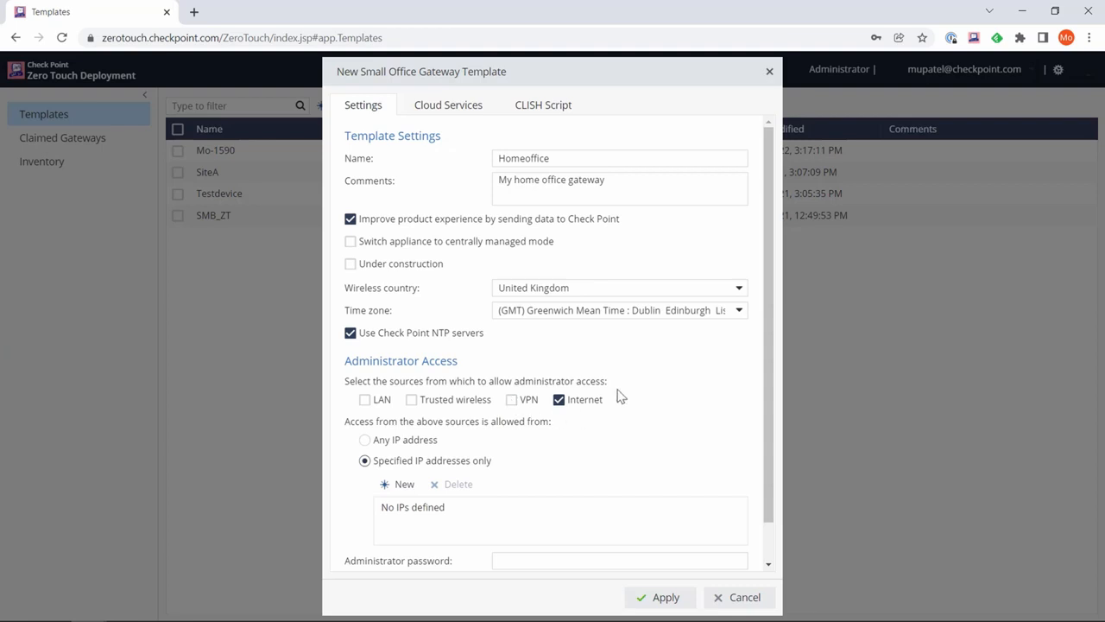
# Allow admin access from any IP address and set the administrator password.
pyautogui.click(365, 439)
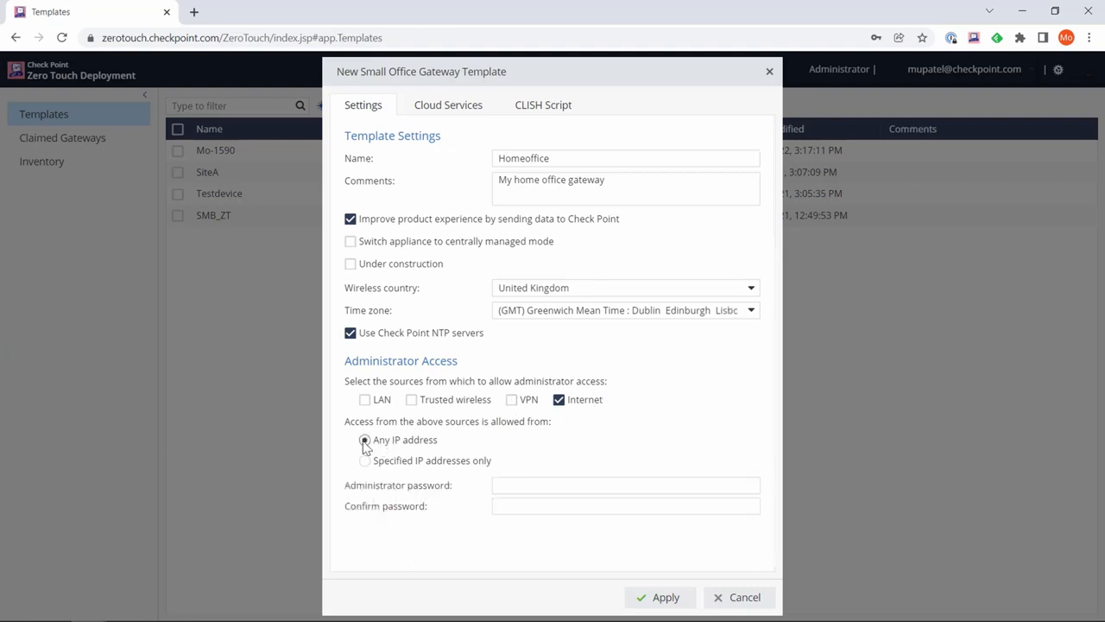
pyautogui.click(364, 440)
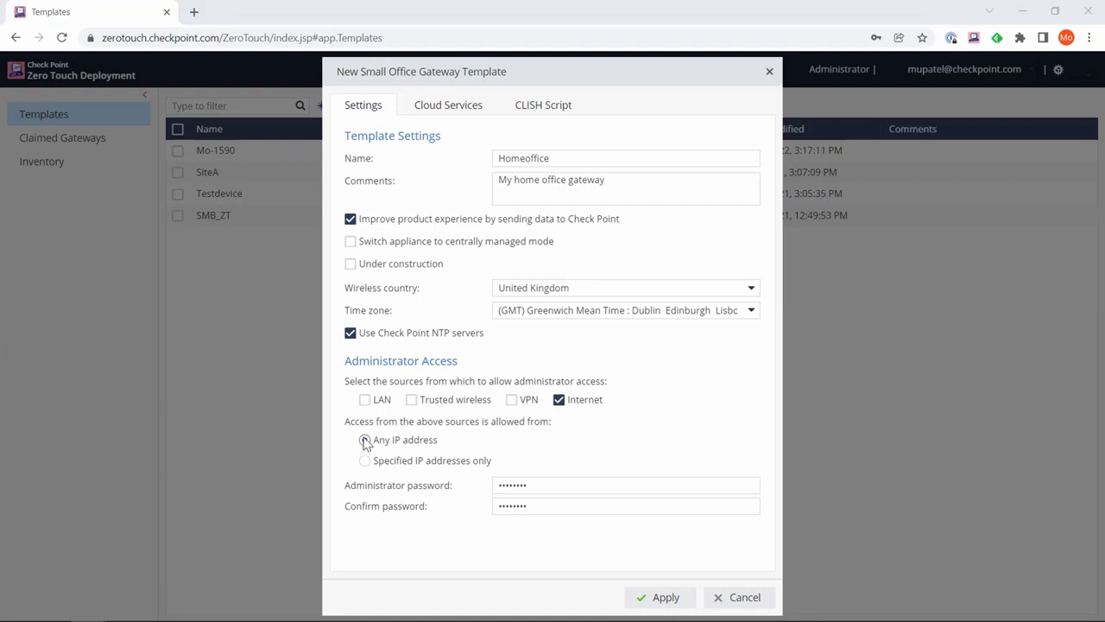
pyautogui.click(364, 439)
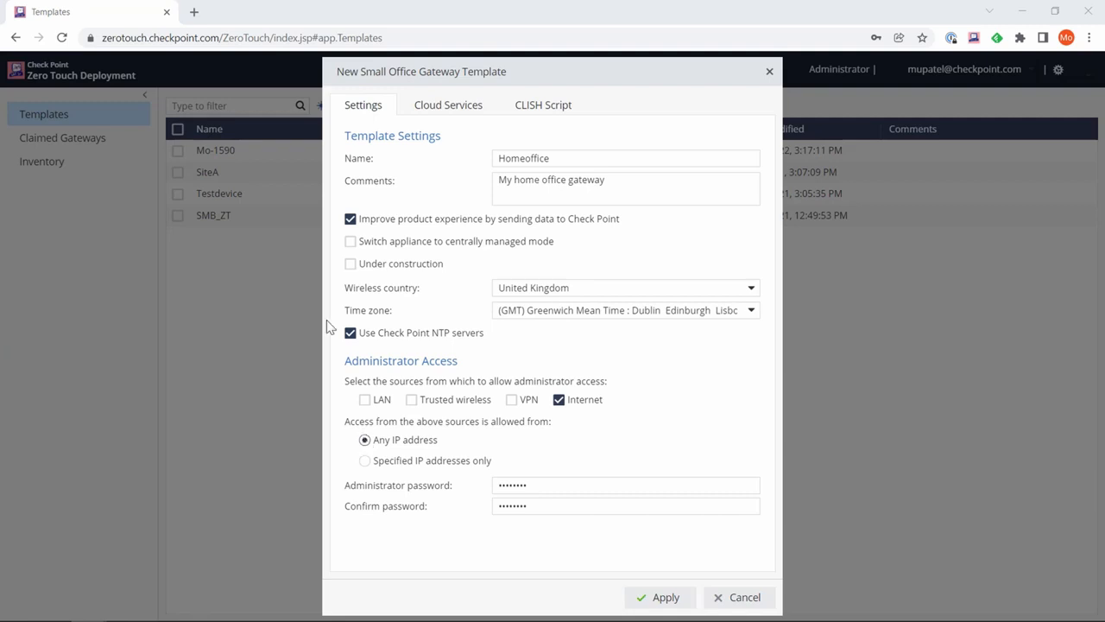
pyautogui.click(447, 104)
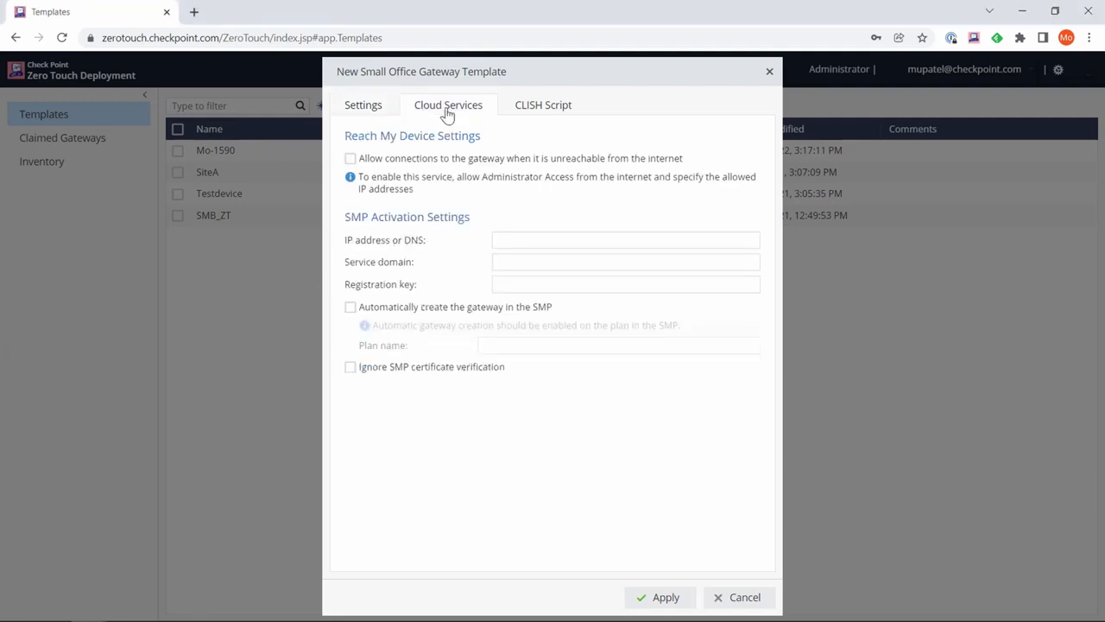
pyautogui.moveTo(514, 440)
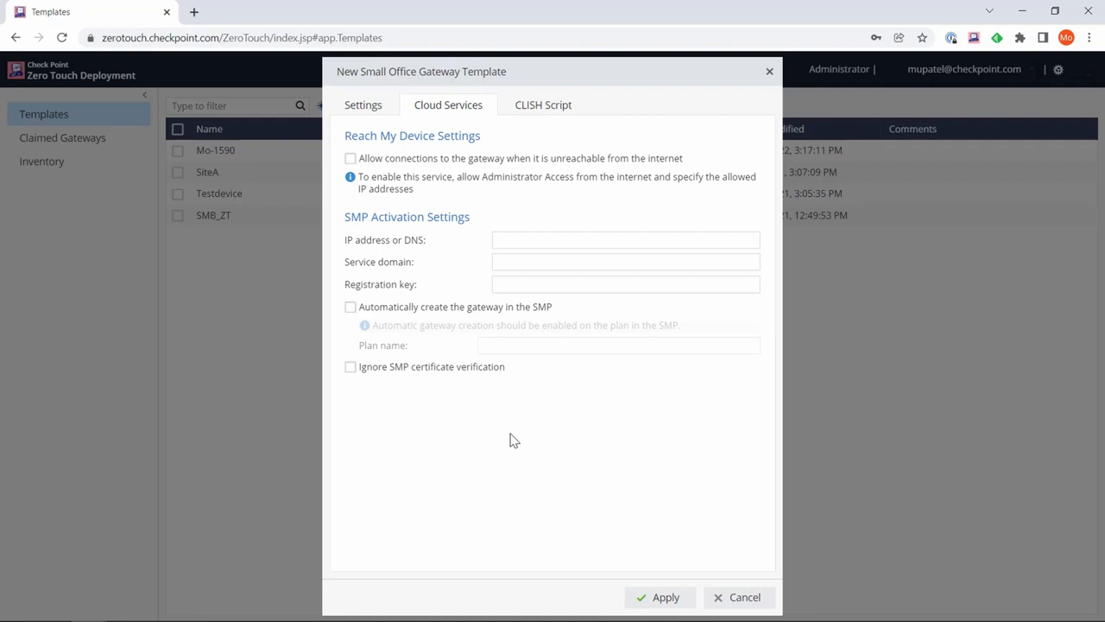
# Add the STANDALONEWIFI WPA2 wireless CLISH script and apply the Homeoffice template.
pyautogui.click(543, 105)
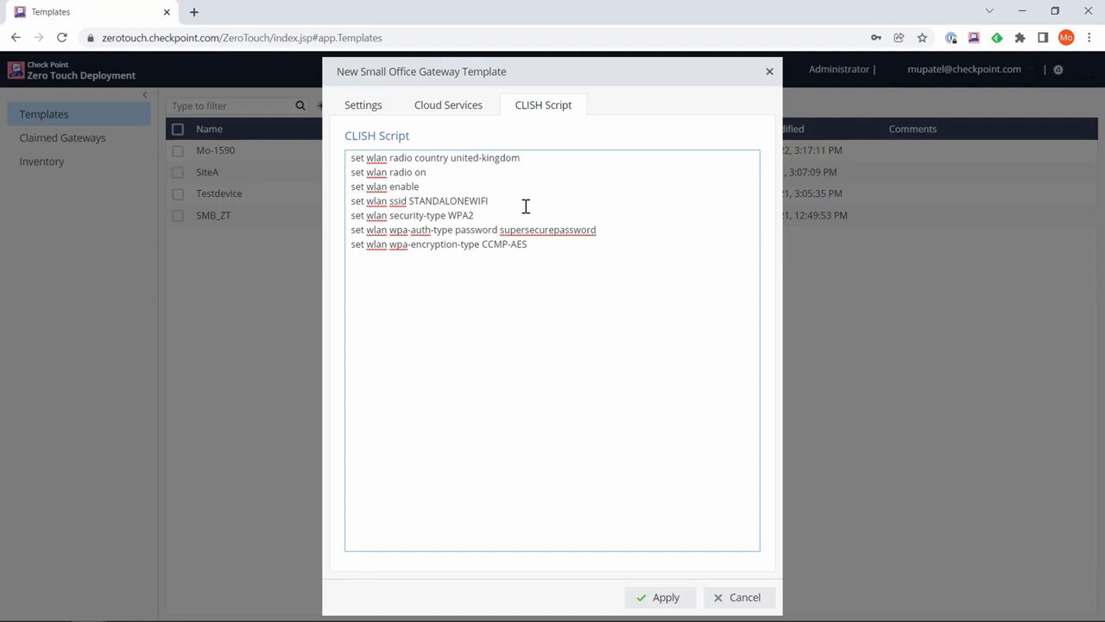
pyautogui.moveTo(563, 325)
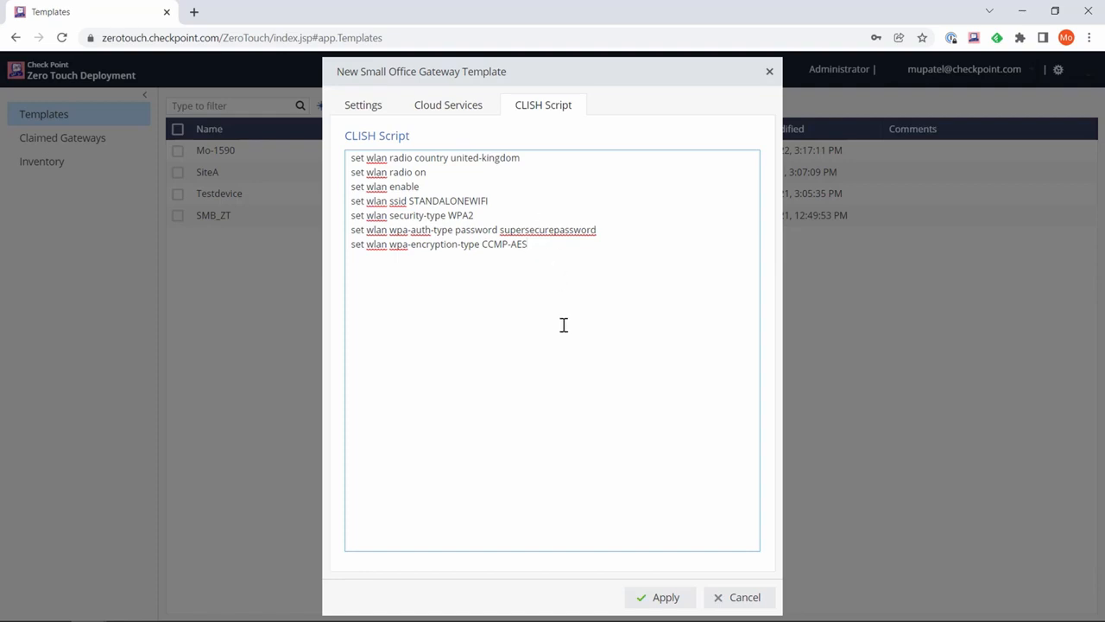
pyautogui.moveTo(739, 420)
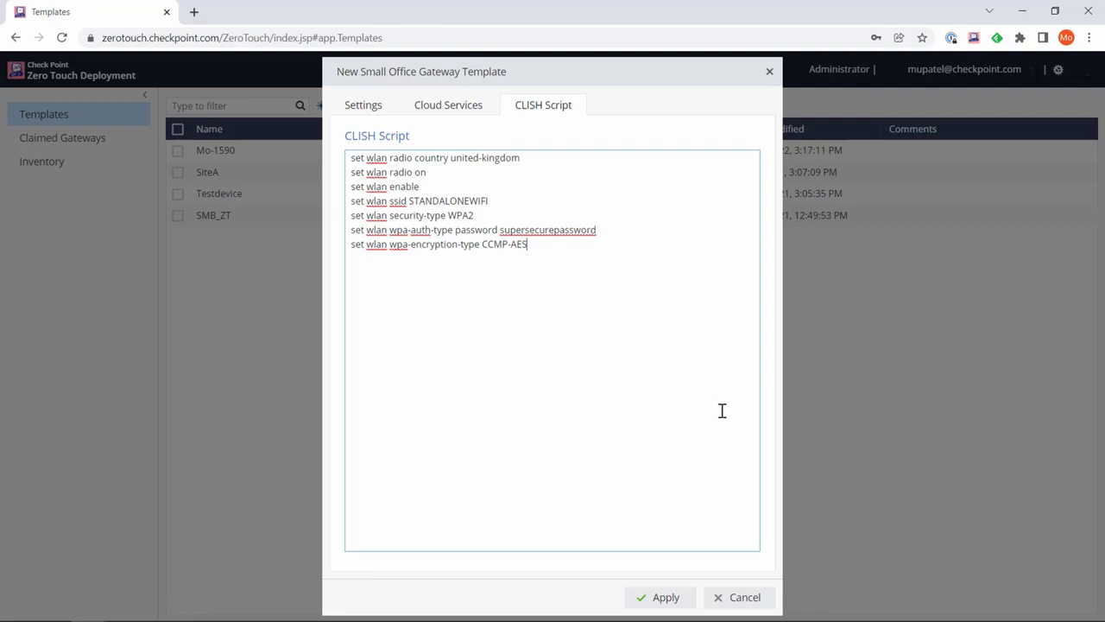
pyautogui.click(665, 597)
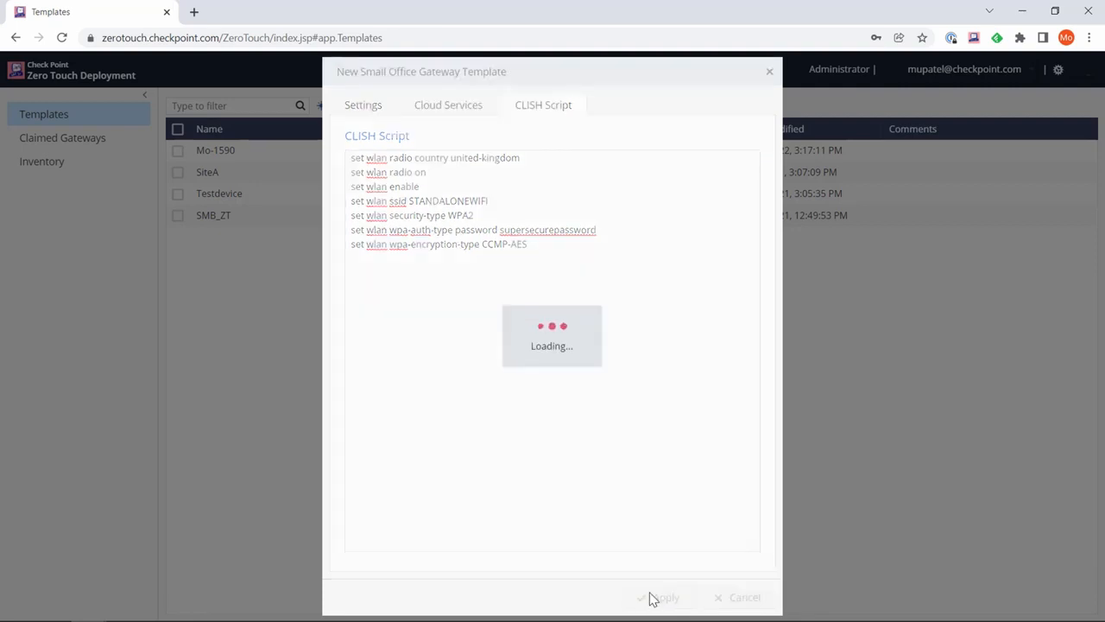
# Check the Homeoffice row with comment 'My home office gateway' in Templates.
pyautogui.click(661, 596)
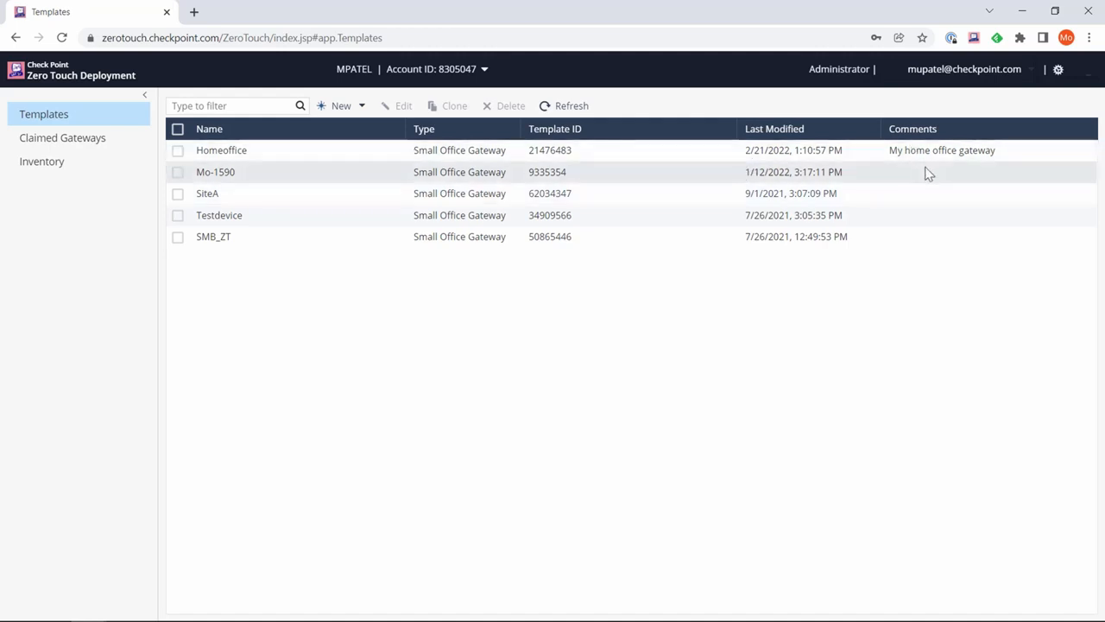
pyautogui.moveTo(1002, 159)
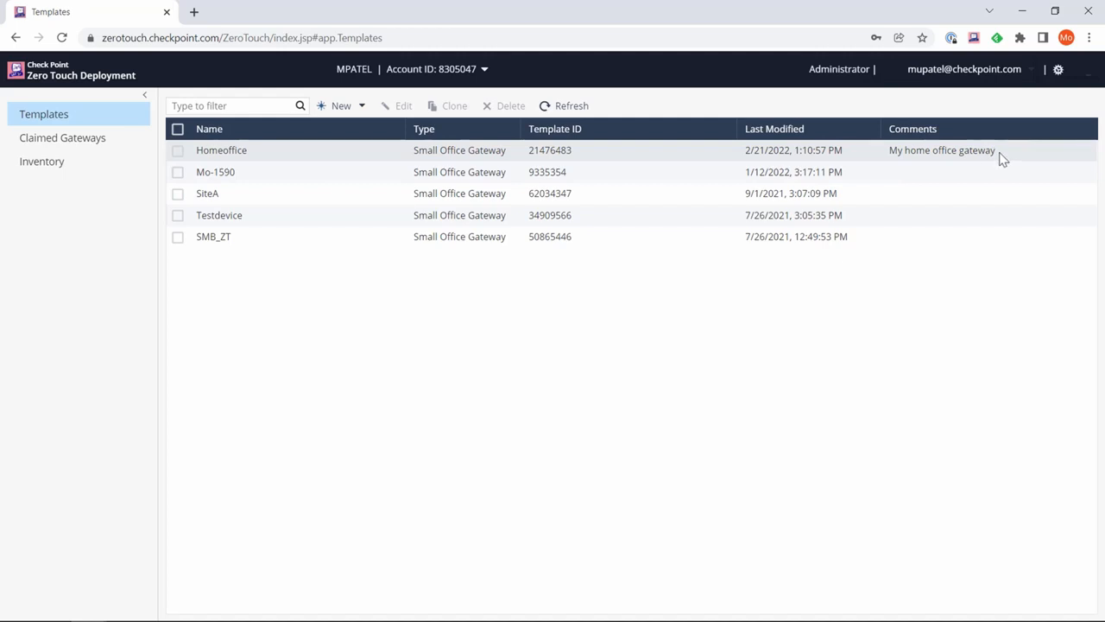
pyautogui.moveTo(780, 121)
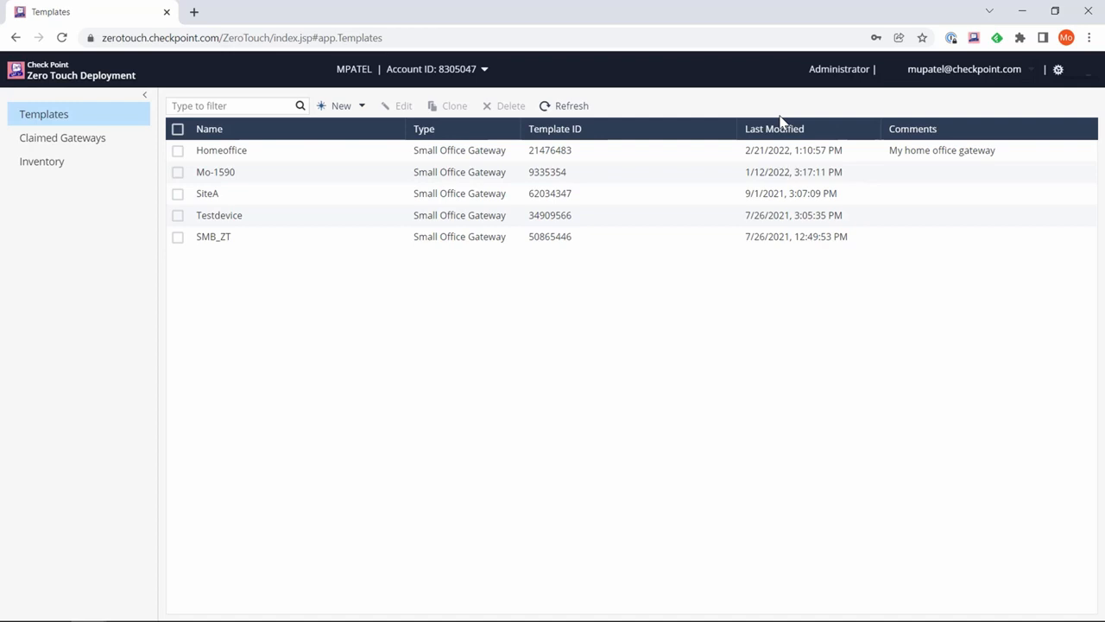
pyautogui.moveTo(433, 265)
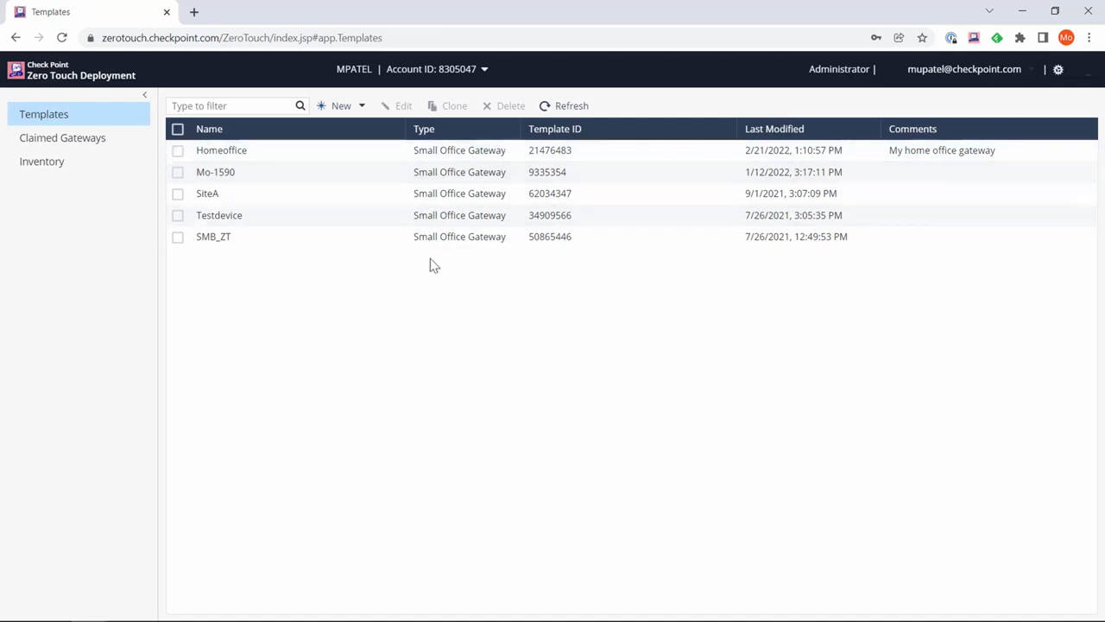
pyautogui.moveTo(41, 161)
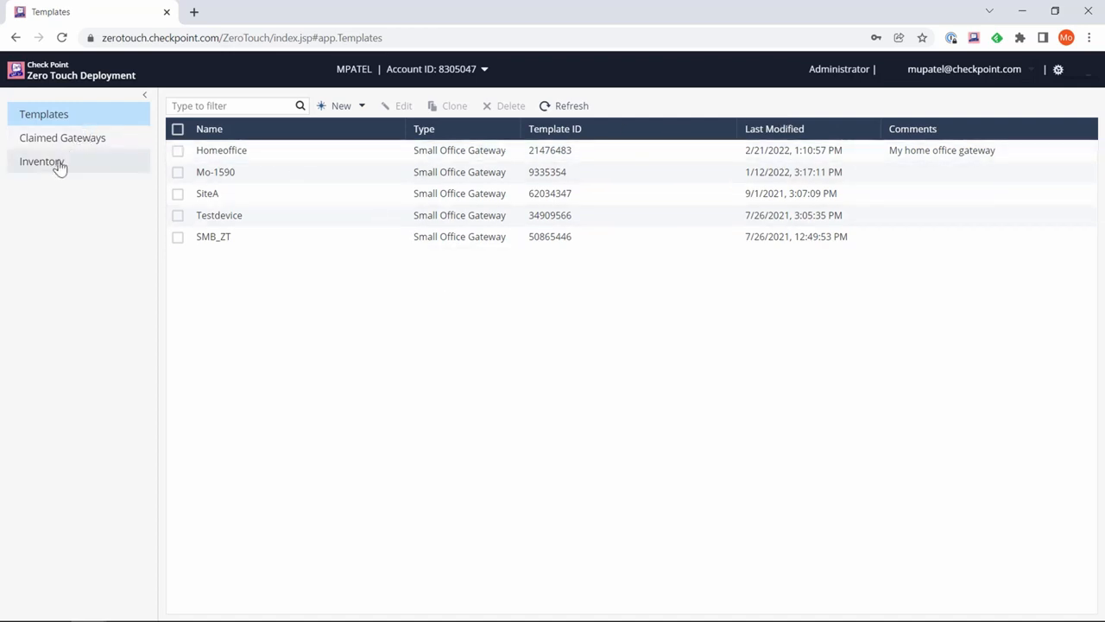
# Go to Inventory to list the three unclaimed appliances.
pyautogui.click(41, 162)
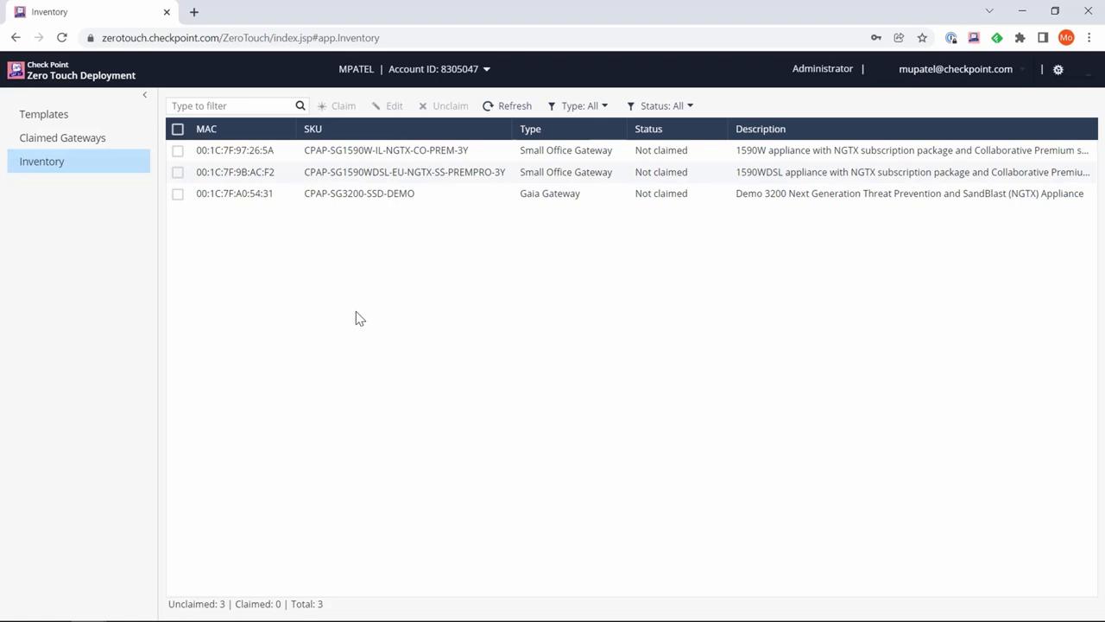
# Select the CPAP-SG1590WDSL appliance and open its Claim Gateway form.
pyautogui.doubleClick(458, 70)
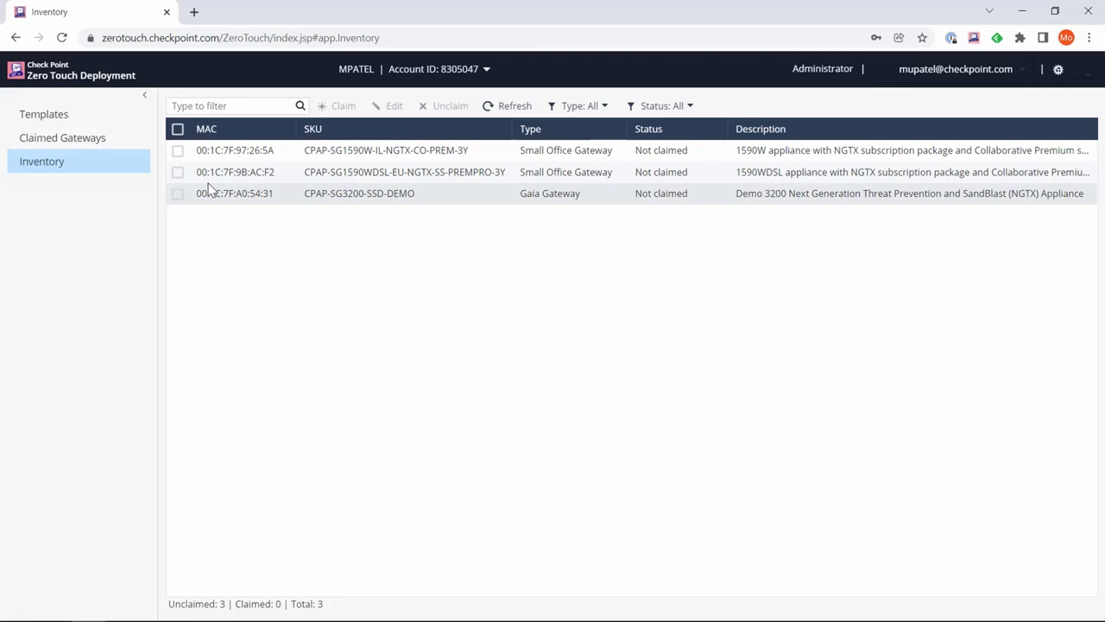
pyautogui.moveTo(179, 172)
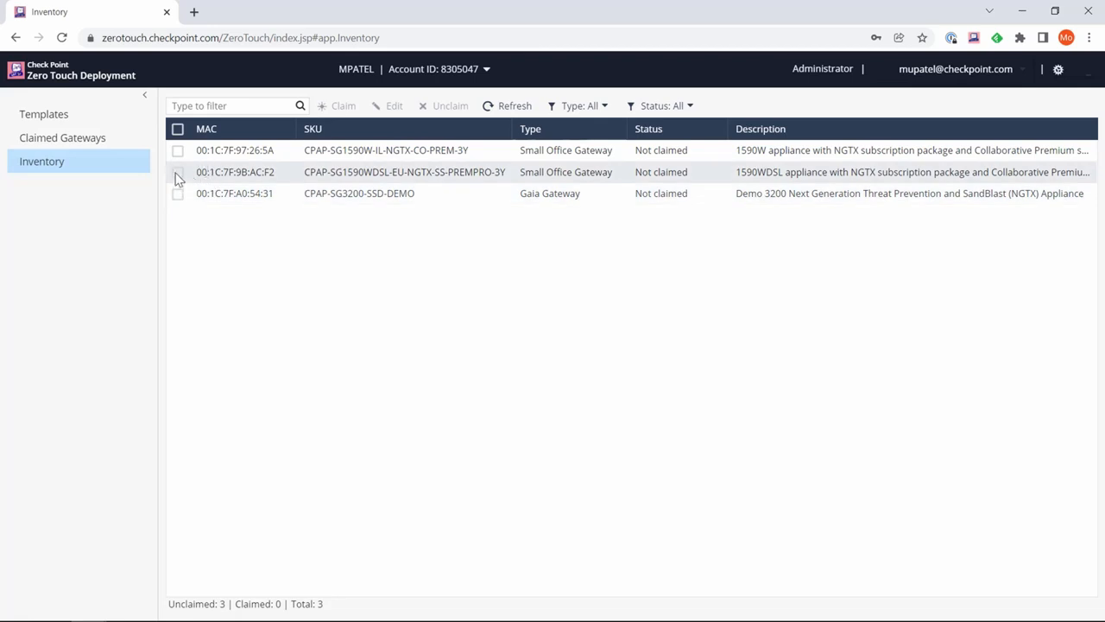
pyautogui.click(178, 171)
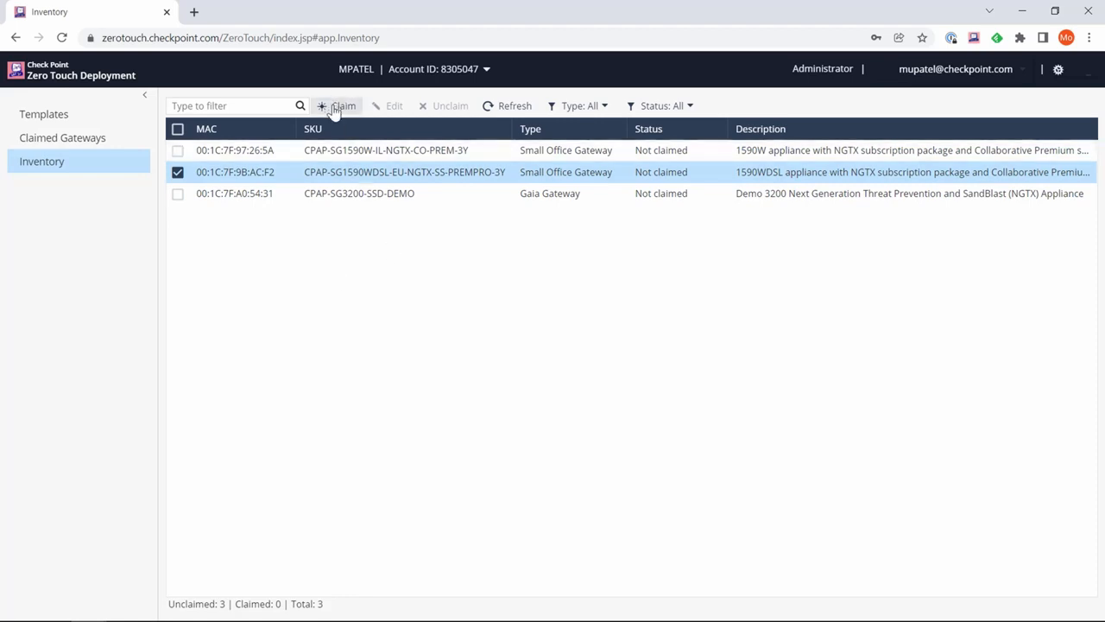
pyautogui.click(343, 106)
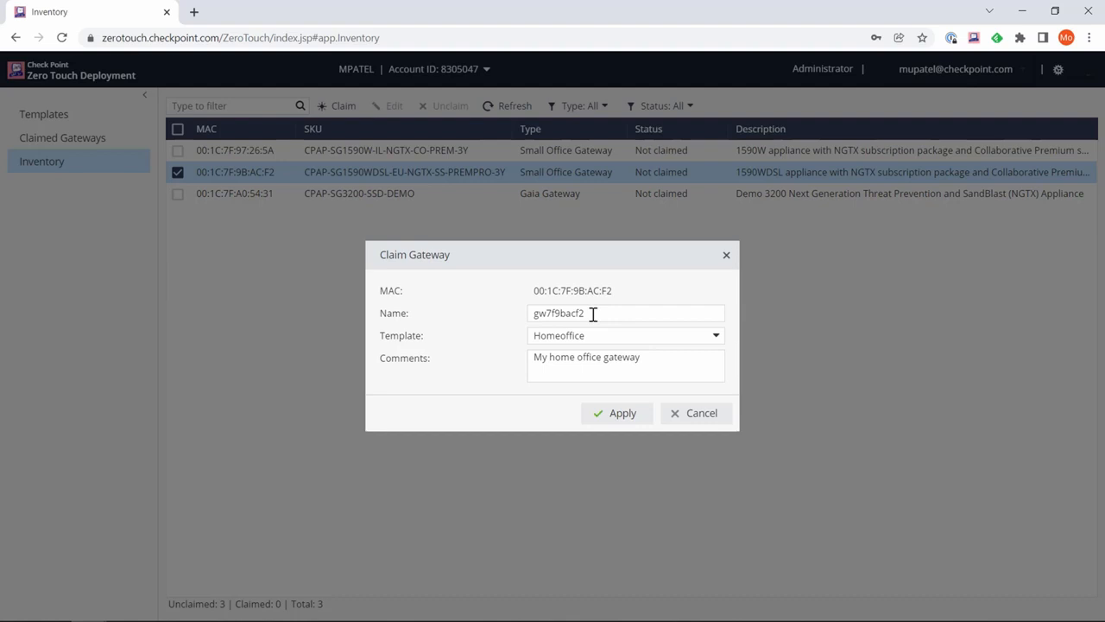
# Claim the appliance as 'homeoffice' with the Homeoffice template.
pyautogui.click(641, 312)
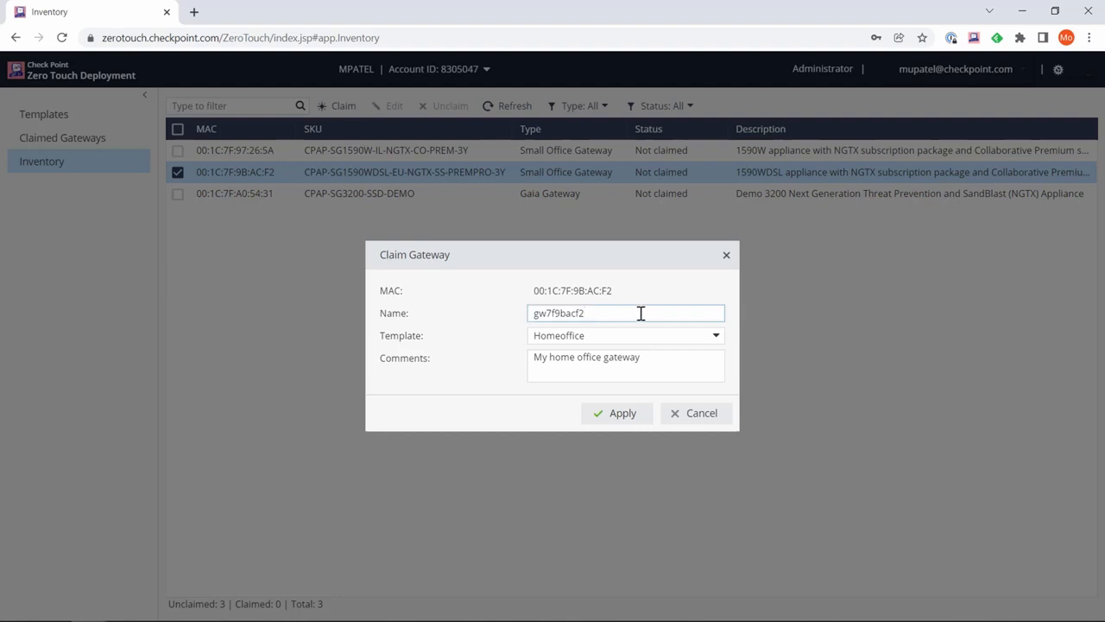
pyautogui.write('-homeoffi')
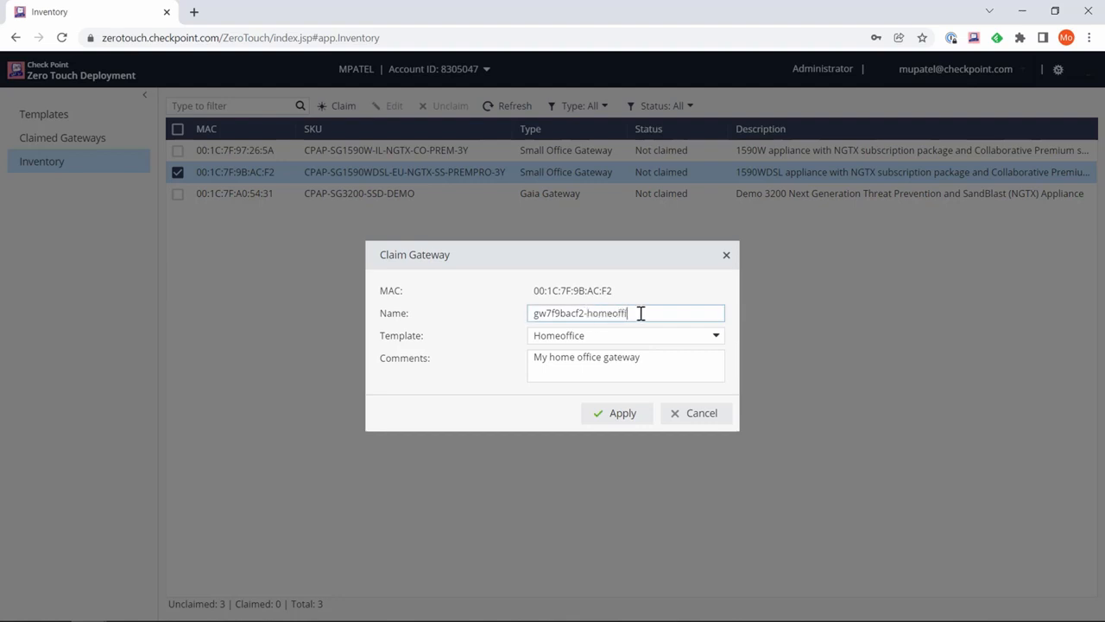
pyautogui.write('ce')
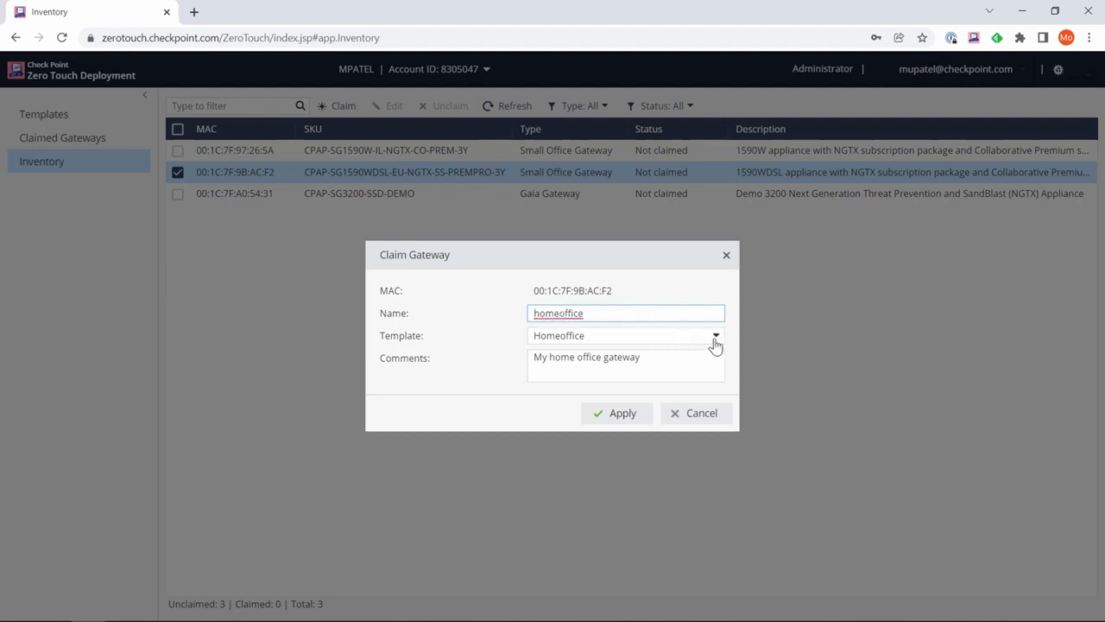
pyautogui.click(715, 335)
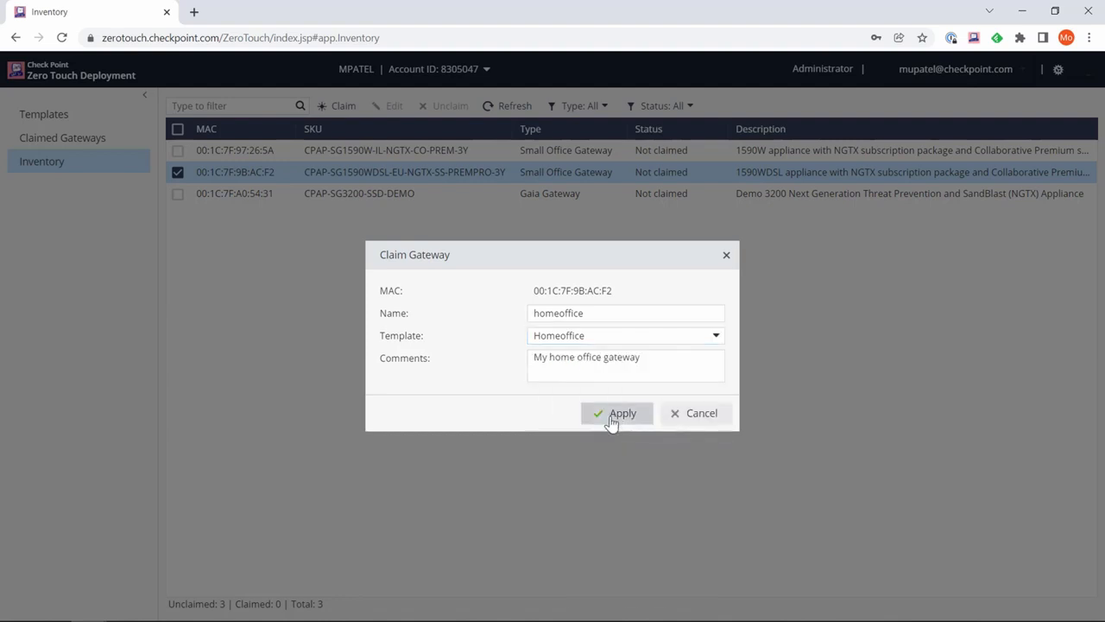
pyautogui.click(616, 413)
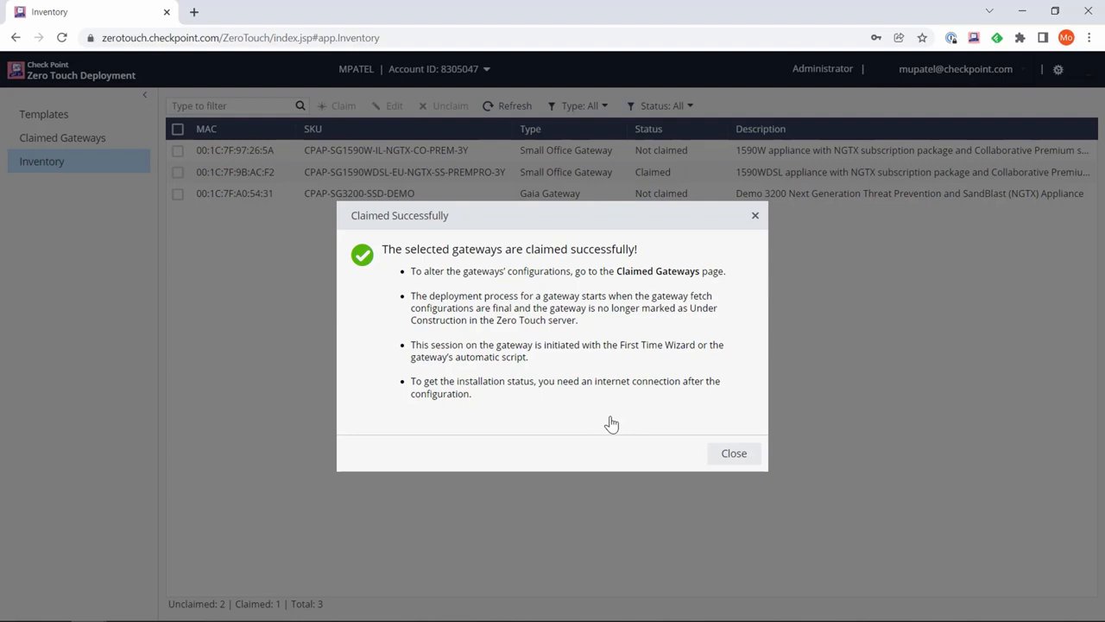
pyautogui.moveTo(734, 453)
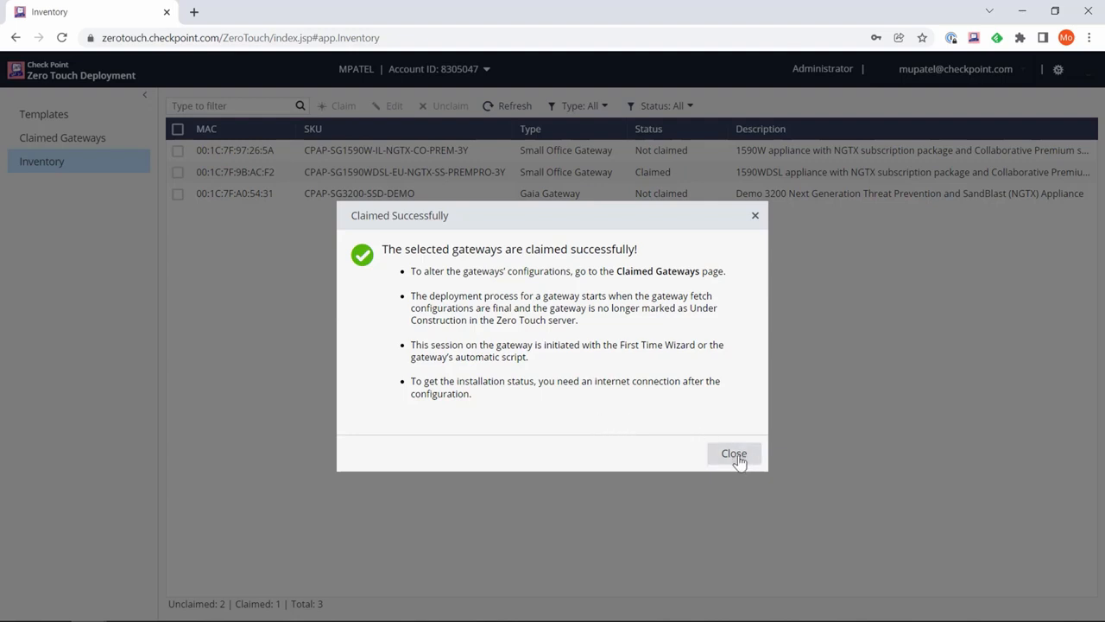
# Close the Claimed Successfully message and select the claimed 1590WDSL row.
pyautogui.click(733, 453)
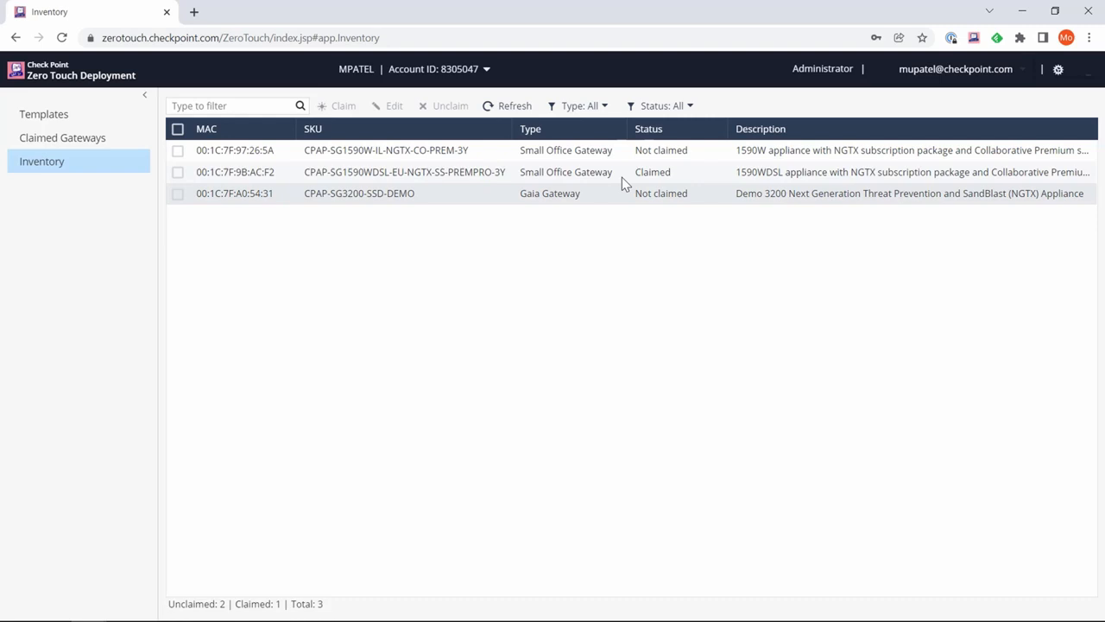
pyautogui.moveTo(656, 134)
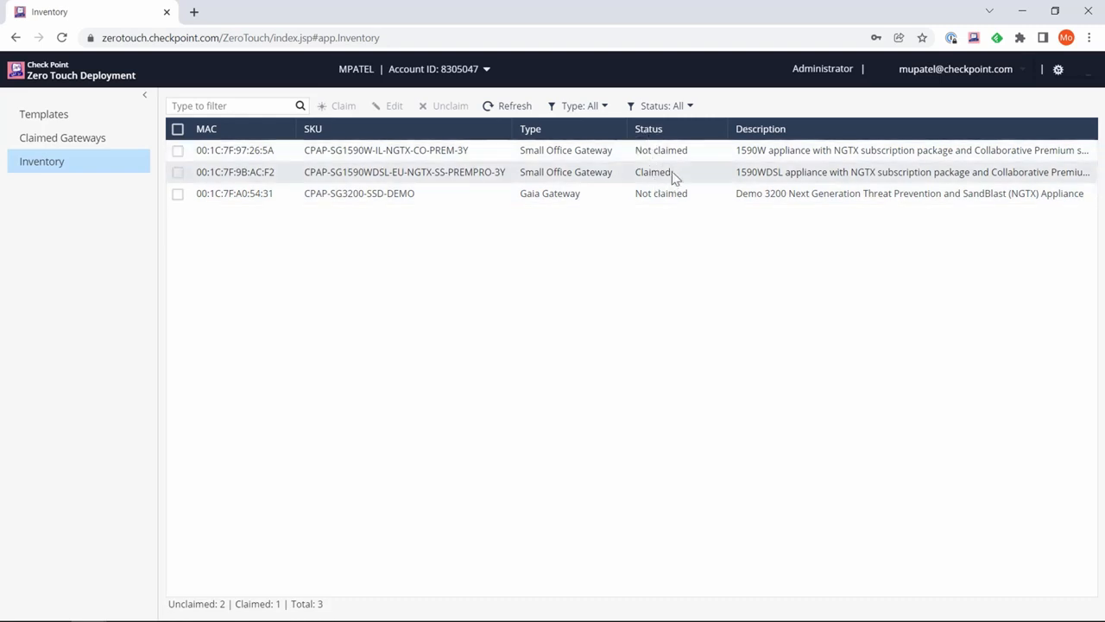
pyautogui.click(179, 172)
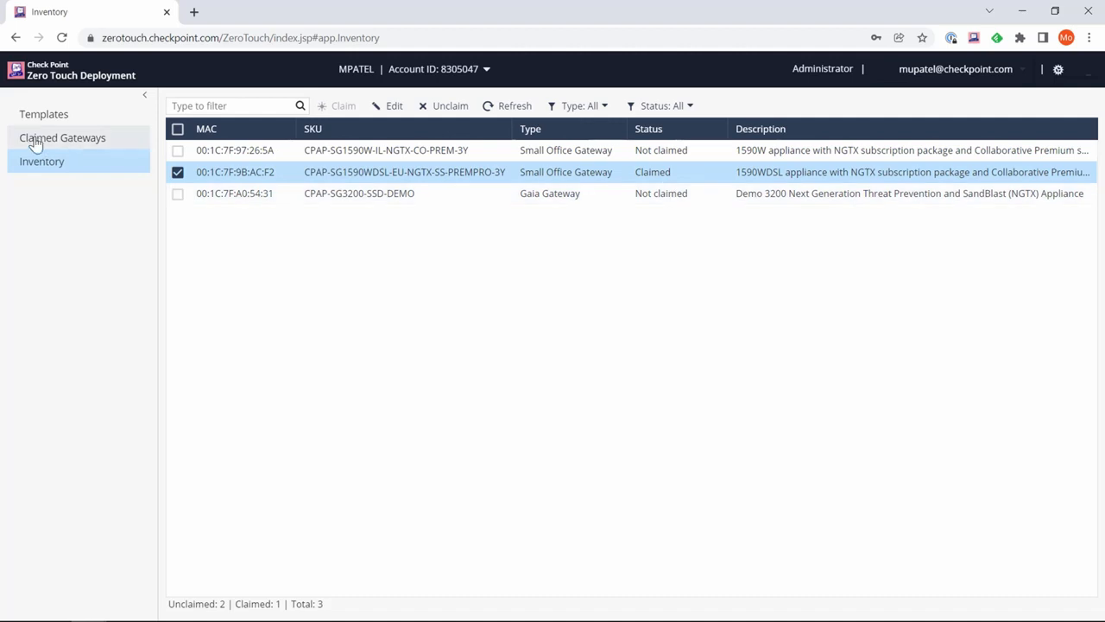
# Show Claimed Gateways and scroll to homeoffice's Deployment Status on the Homeoffice template.
pyautogui.click(62, 137)
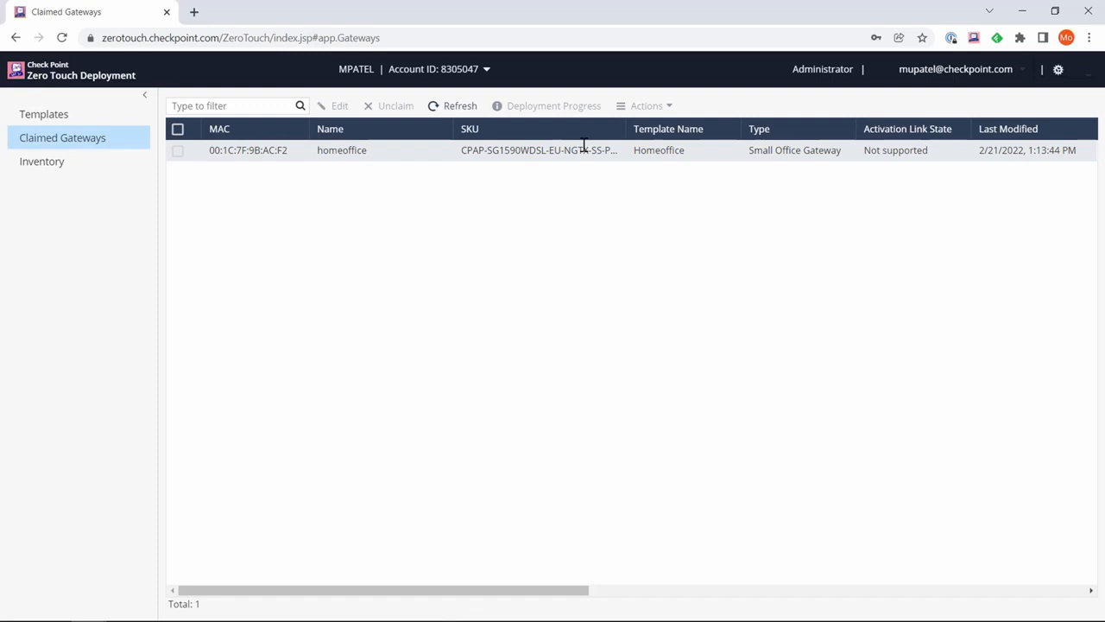
pyautogui.moveTo(335, 540)
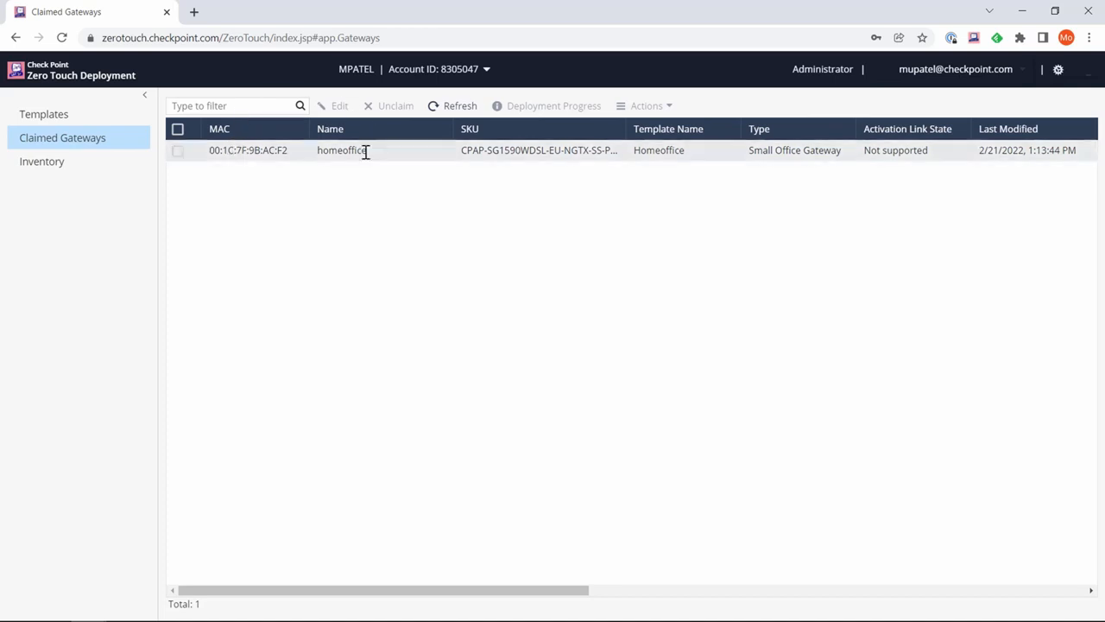
pyautogui.moveTo(697, 155)
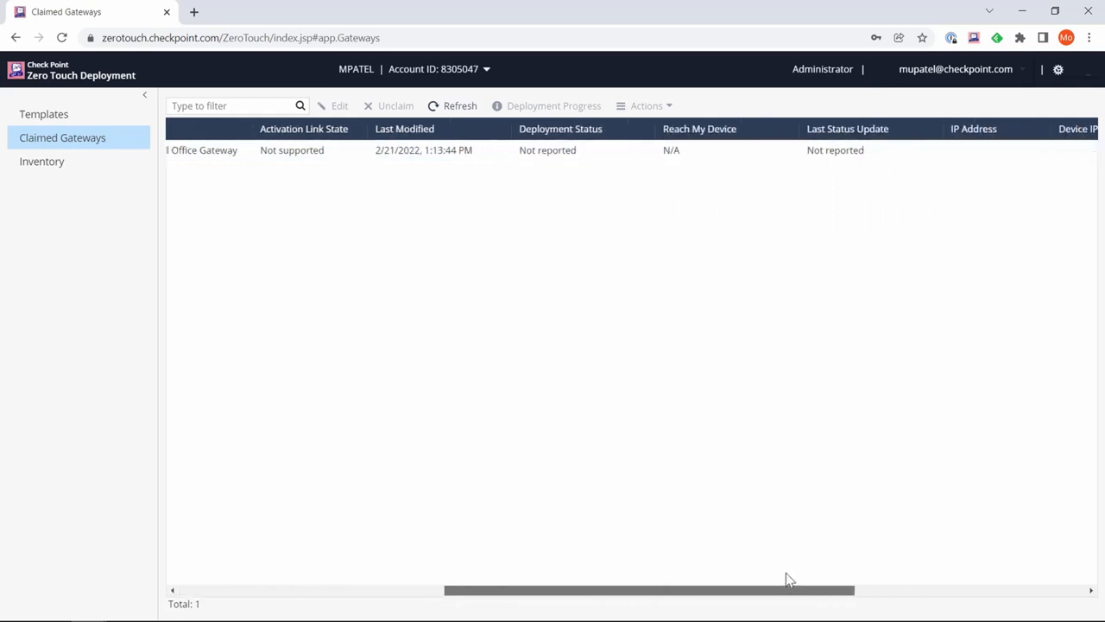
pyautogui.hscroll(3)
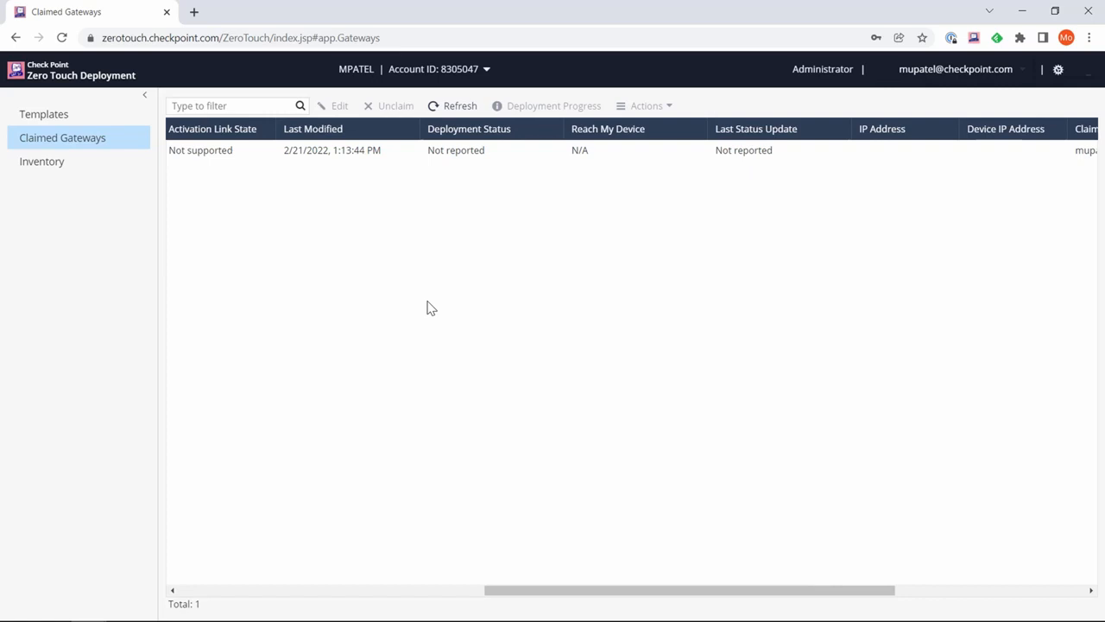
pyautogui.moveTo(455, 145)
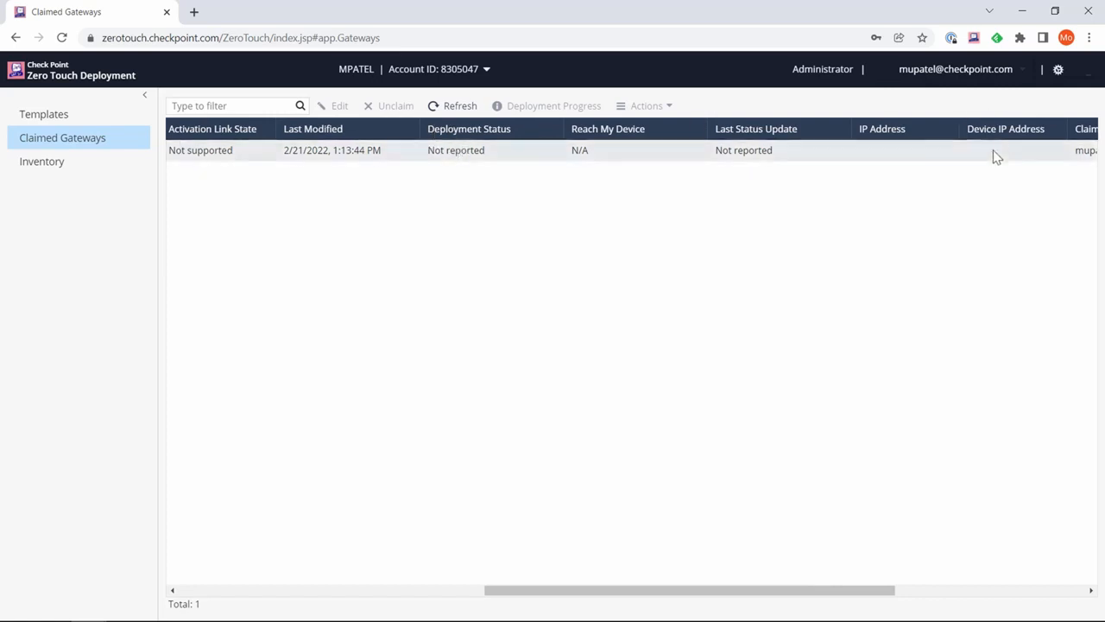
pyautogui.moveTo(769, 151)
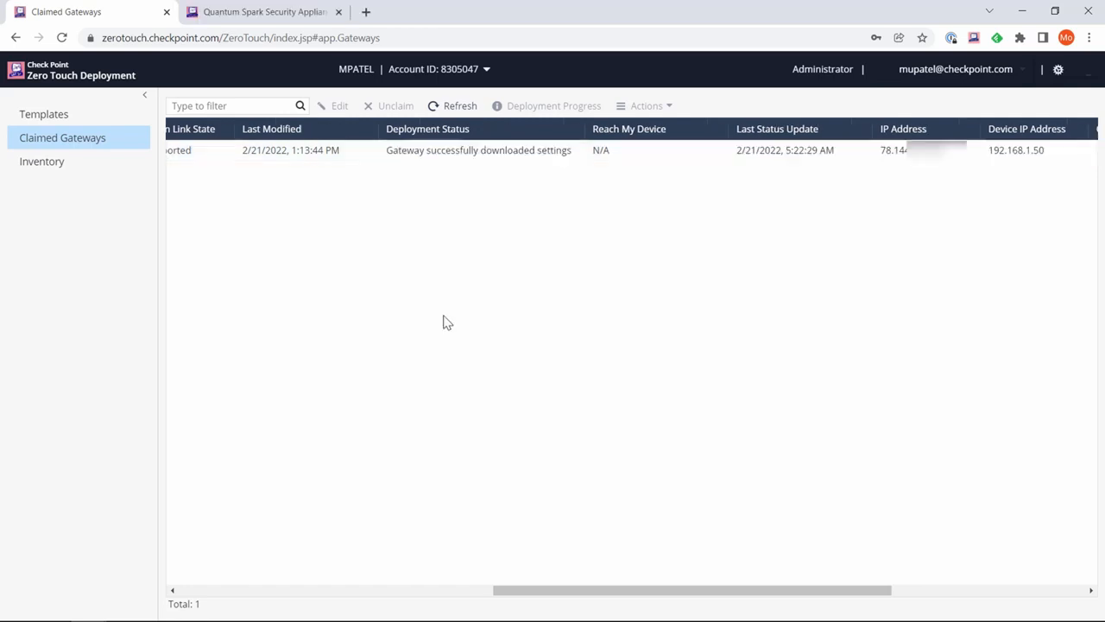
pyautogui.moveTo(412, 167)
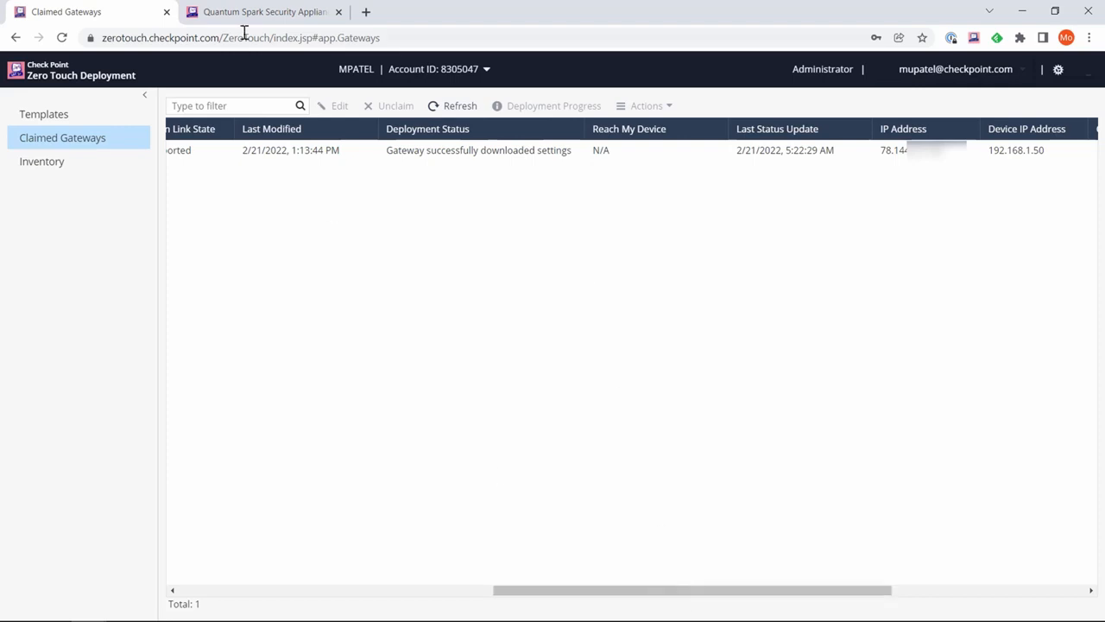
# Switch to the Quantum Spark Security Appliance login page tab.
pyautogui.click(264, 11)
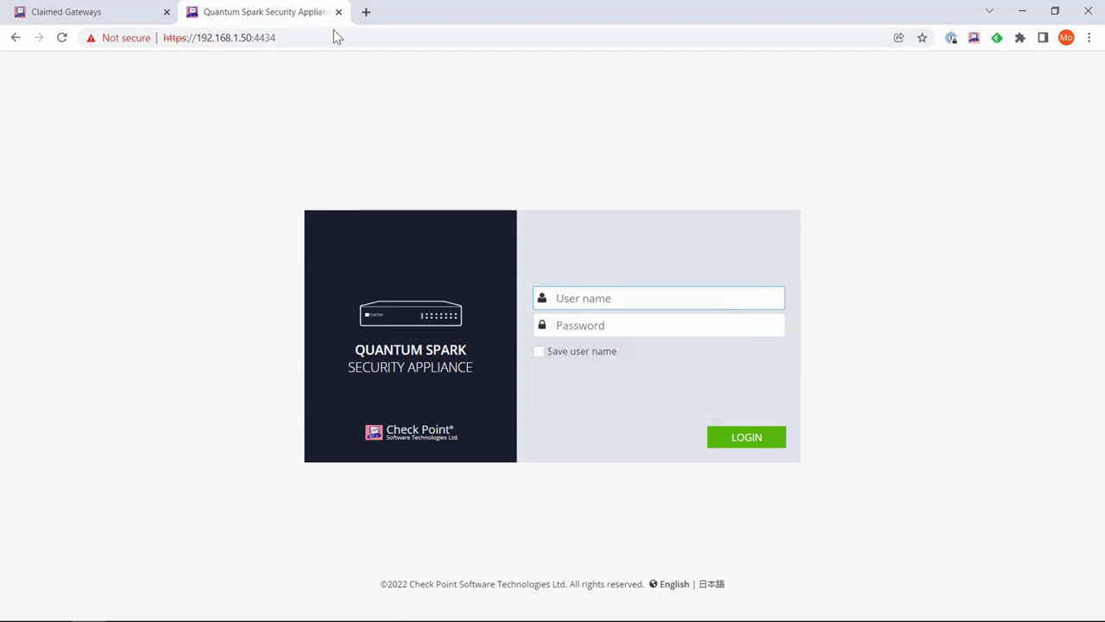
pyautogui.moveTo(358, 132)
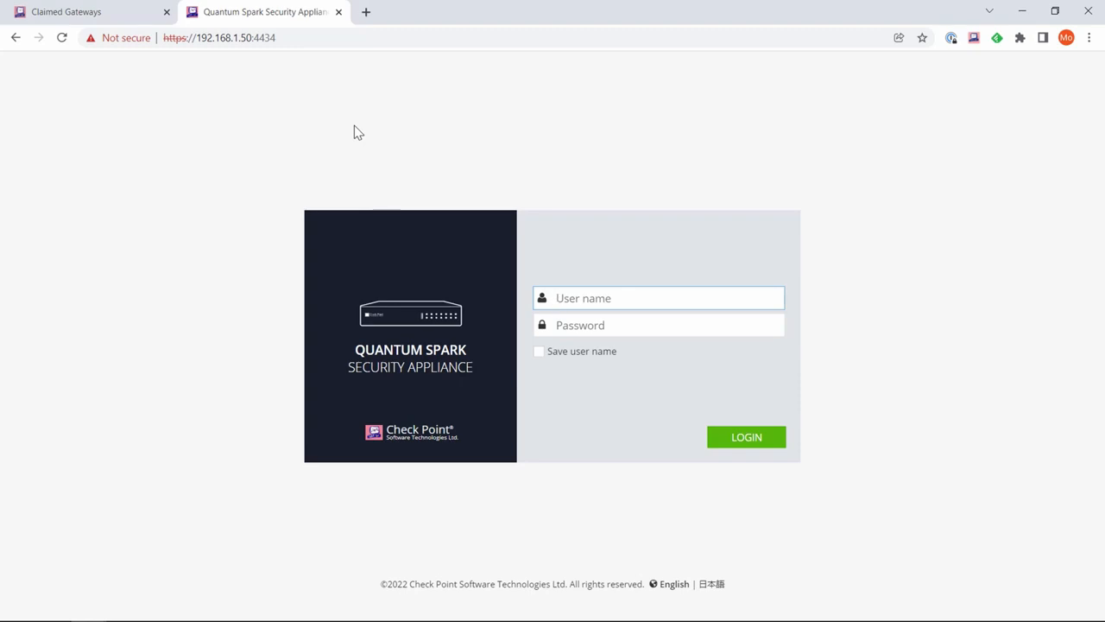
pyautogui.click(659, 298)
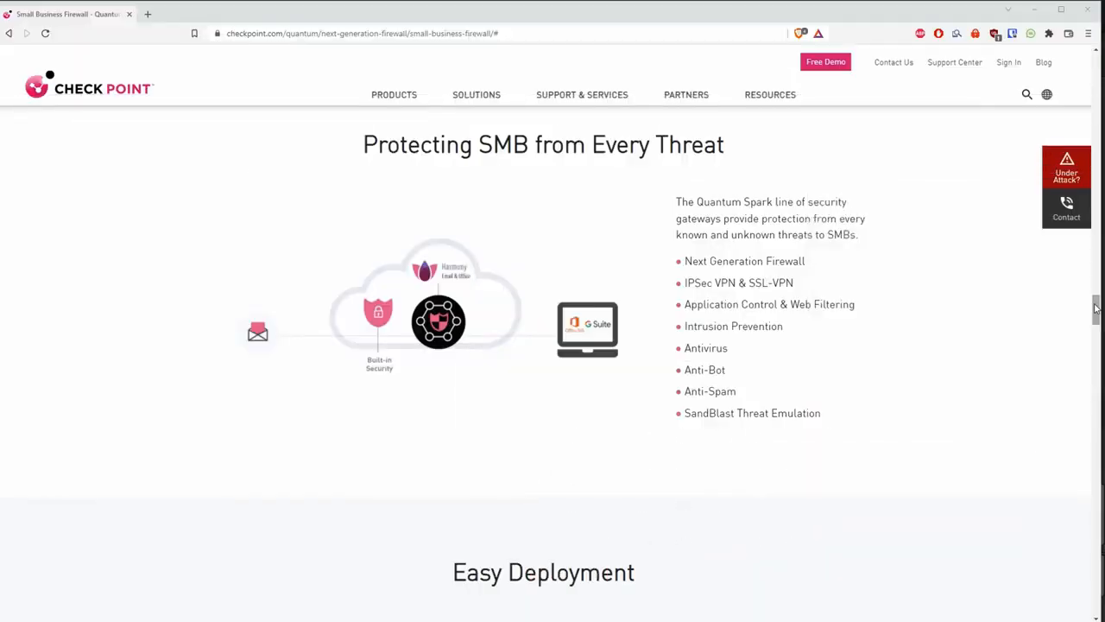
# Scroll through the Easy Deployment, mobile app and single-screen management sections.
pyautogui.scroll(-3)
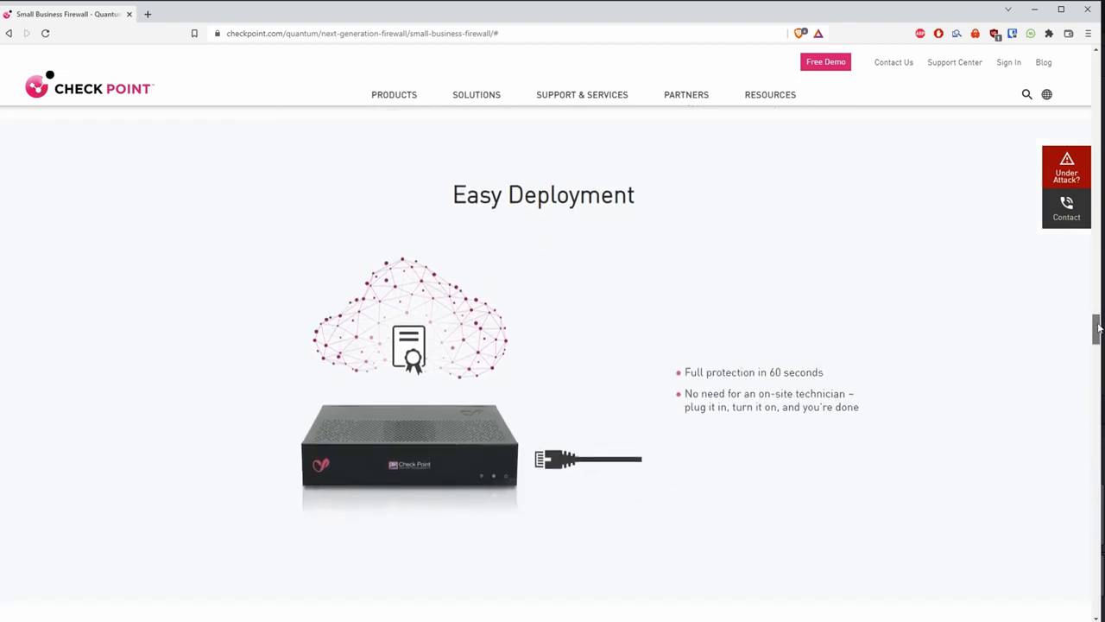
pyautogui.scroll(-3)
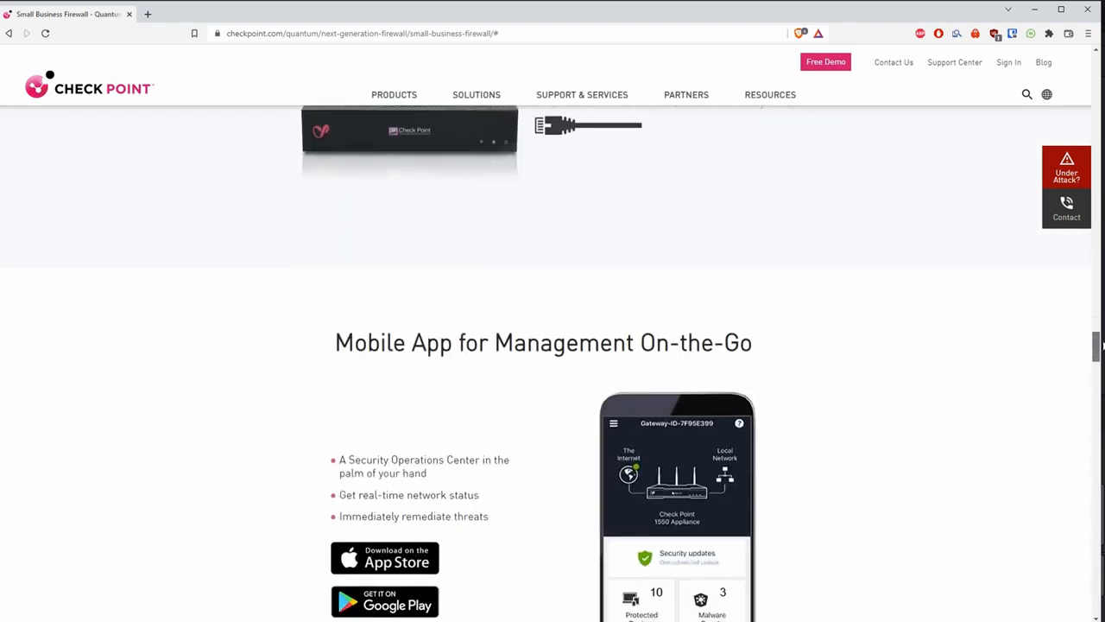
pyautogui.scroll(-3)
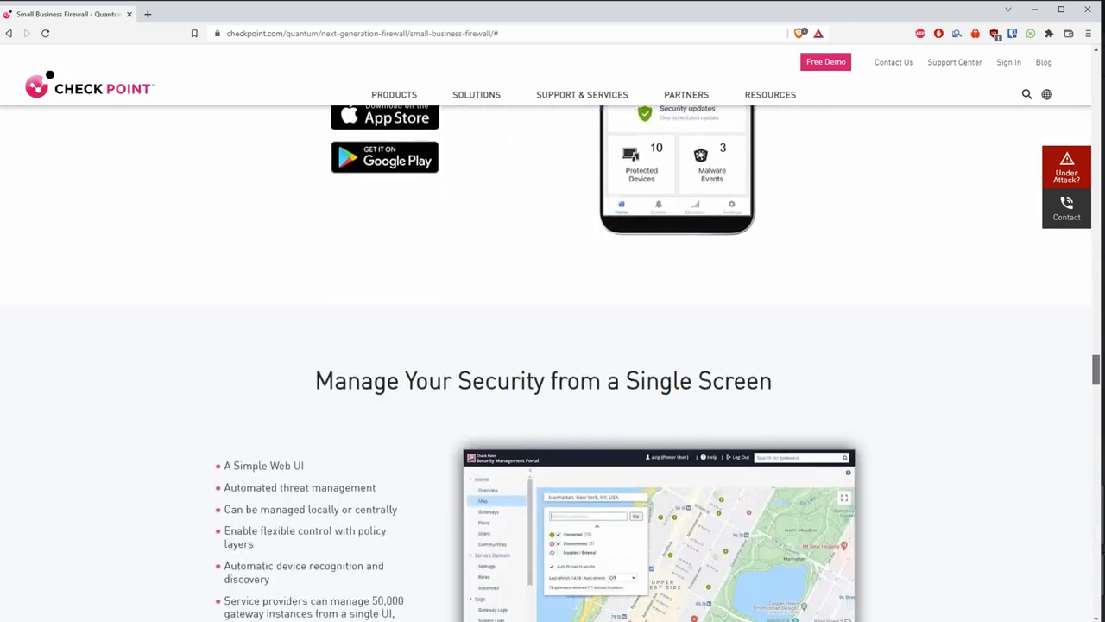